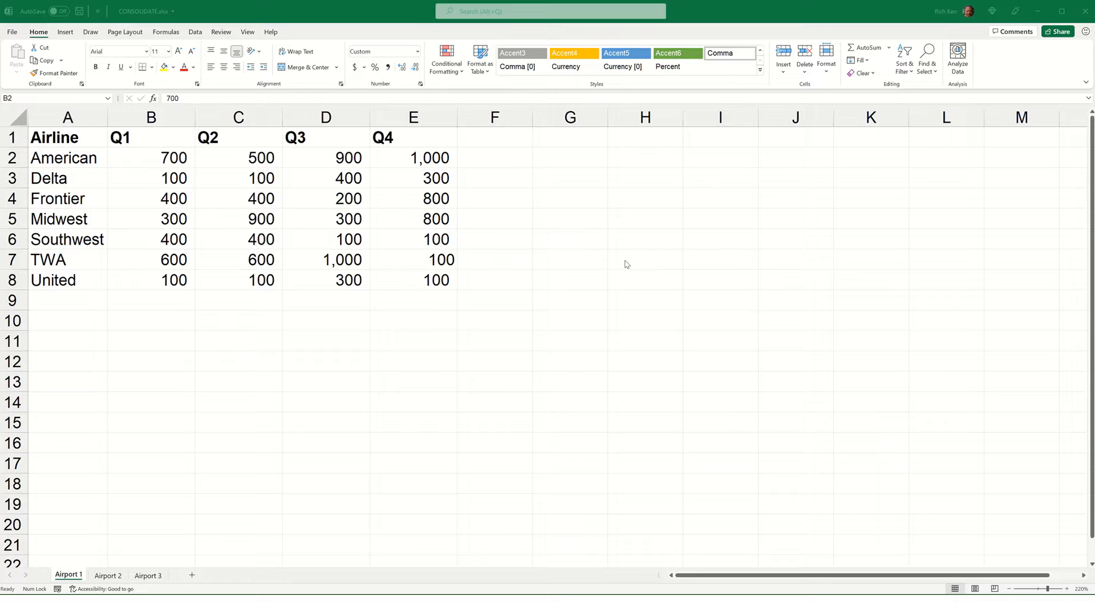
{"action": "mouse_move", "coordinate": [141, 290]}
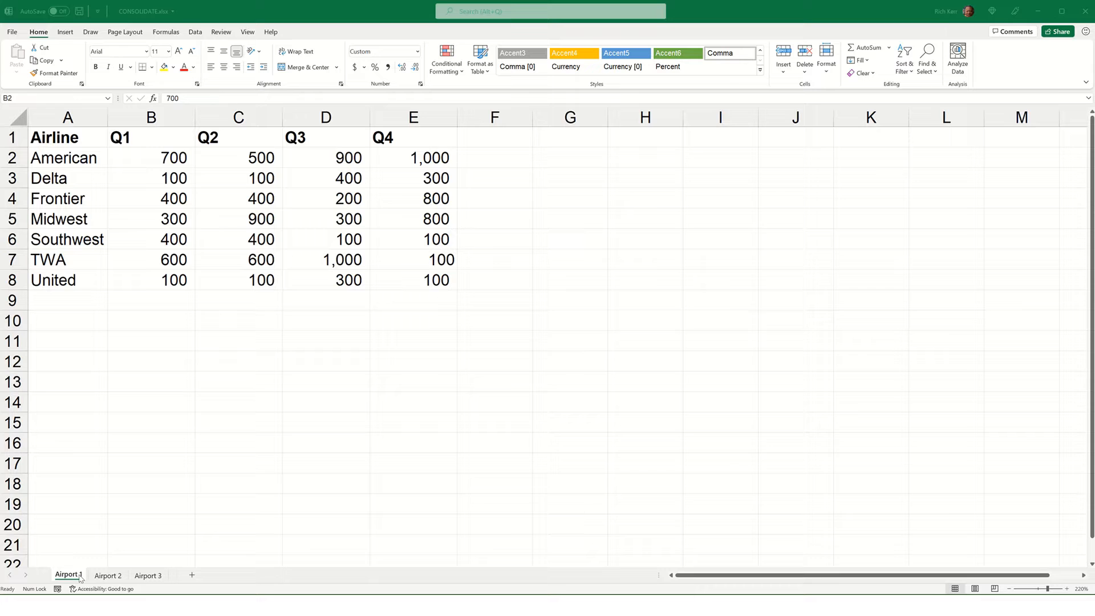
{"action": "mouse_move", "coordinate": [100, 580]}
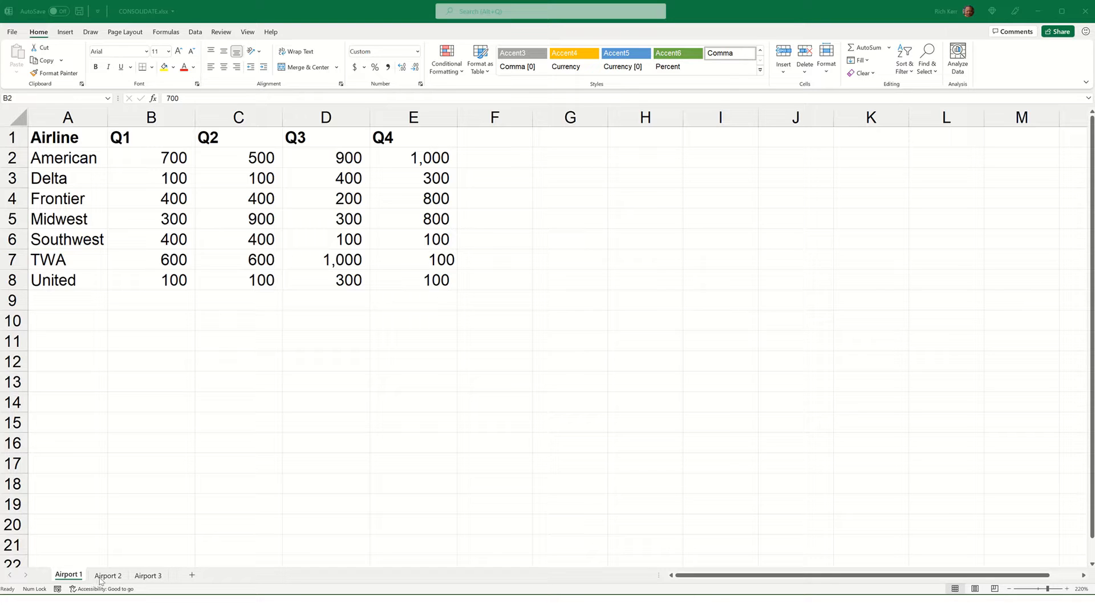
Review the Airport 1, Airport 2 and Airport 3 airline tables before consolidating.
{"action": "left_click", "coordinate": [107, 575]}
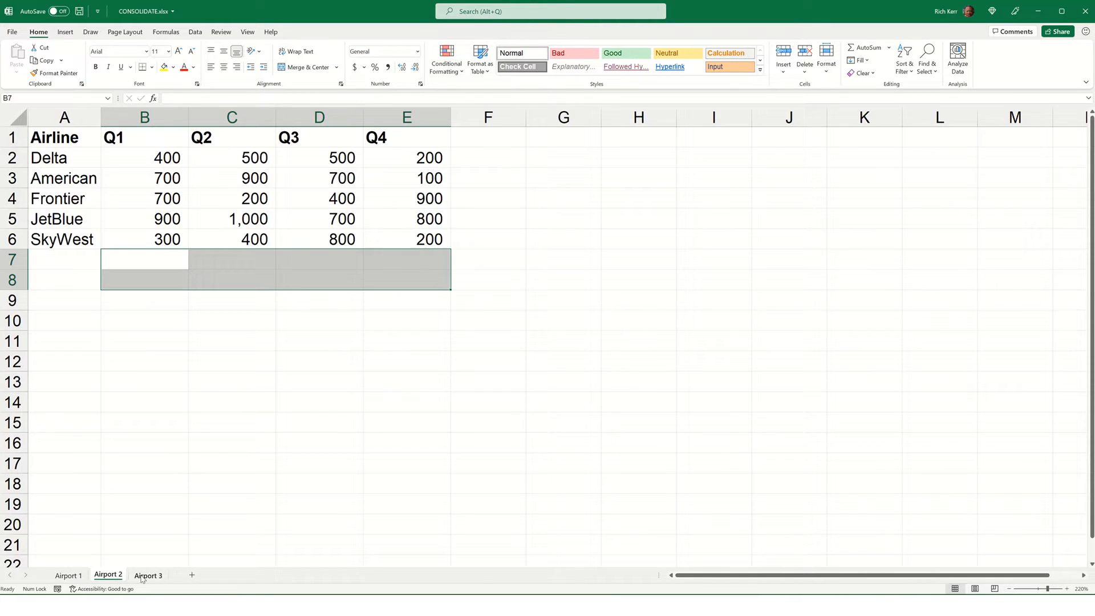
{"action": "left_click", "coordinate": [145, 199]}
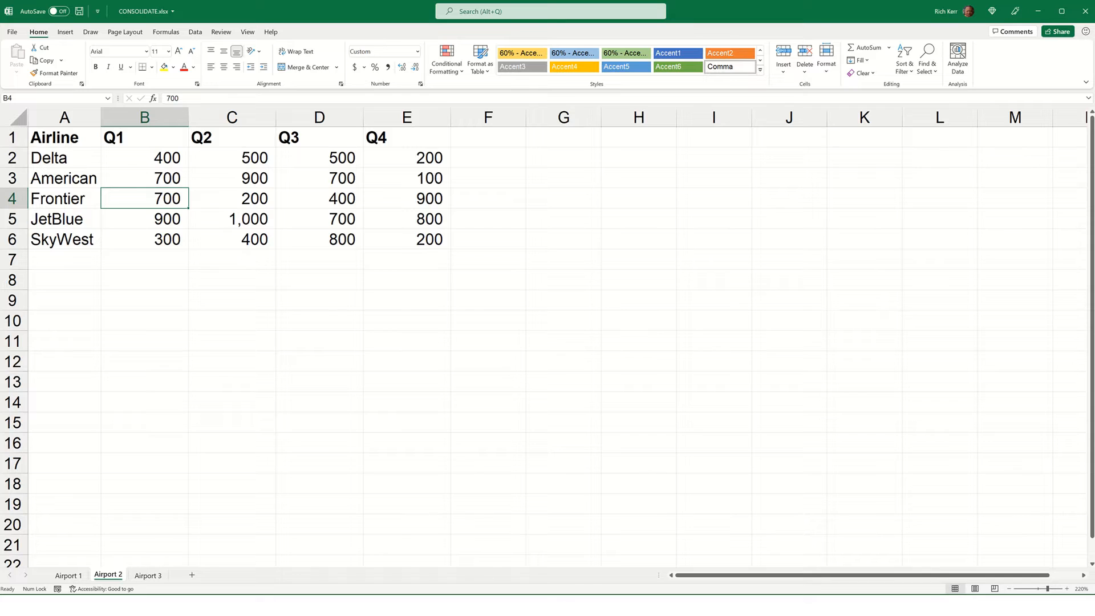
{"action": "left_click", "coordinate": [148, 575]}
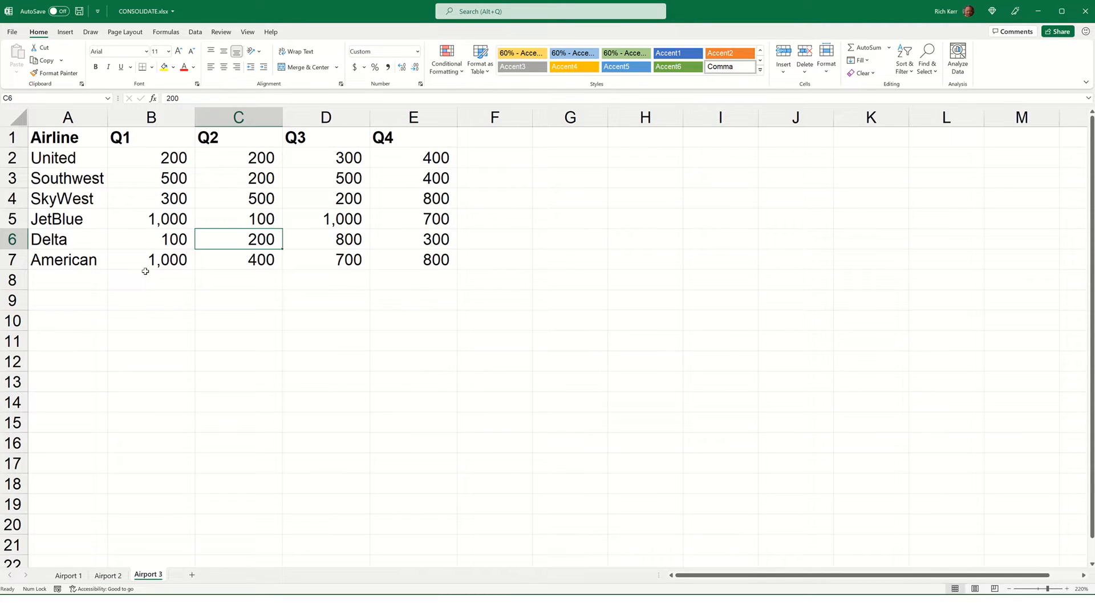
{"action": "mouse_move", "coordinate": [126, 157]}
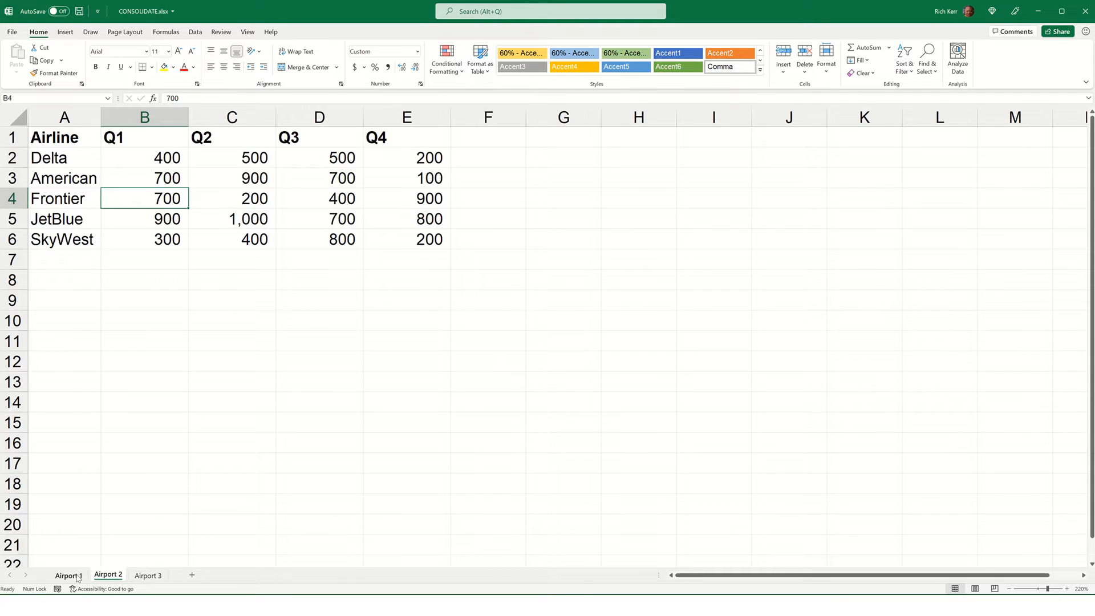
{"action": "left_click", "coordinate": [67, 575]}
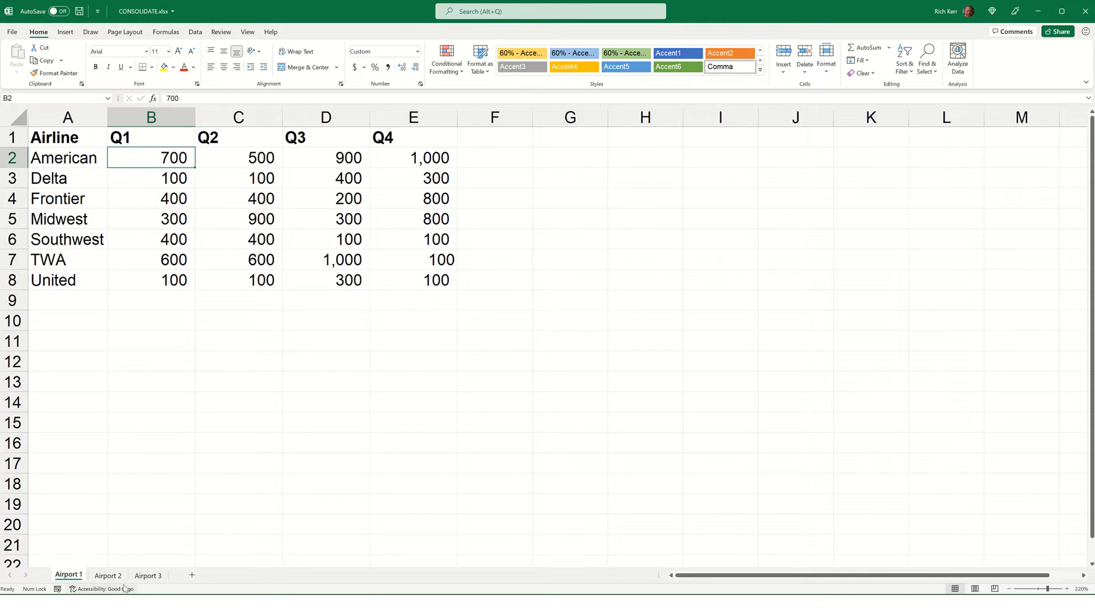
{"action": "left_click", "coordinate": [108, 575]}
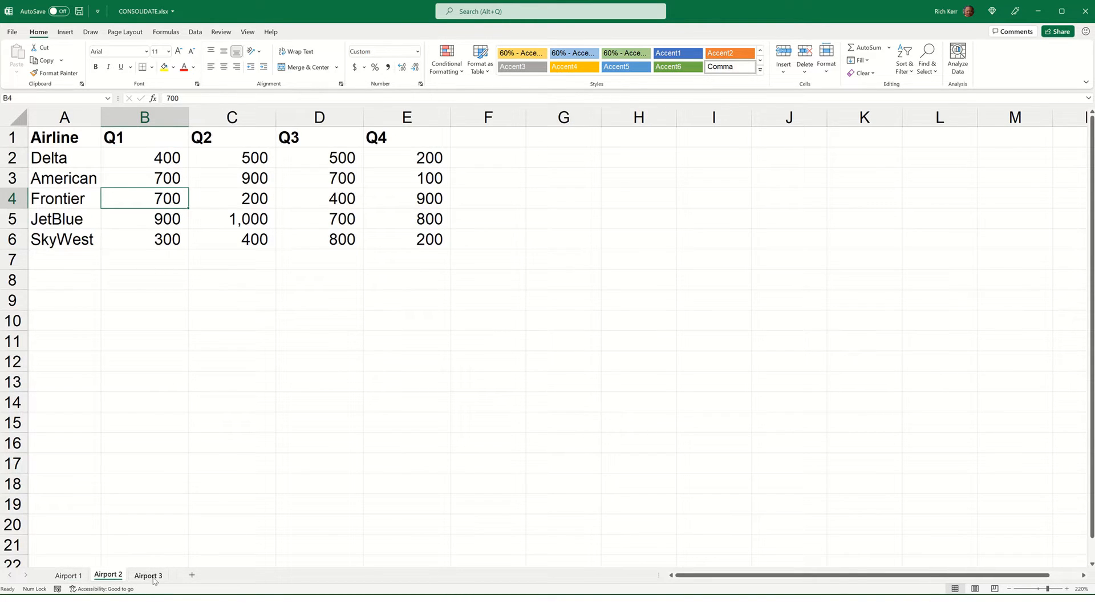
{"action": "left_click", "coordinate": [148, 575]}
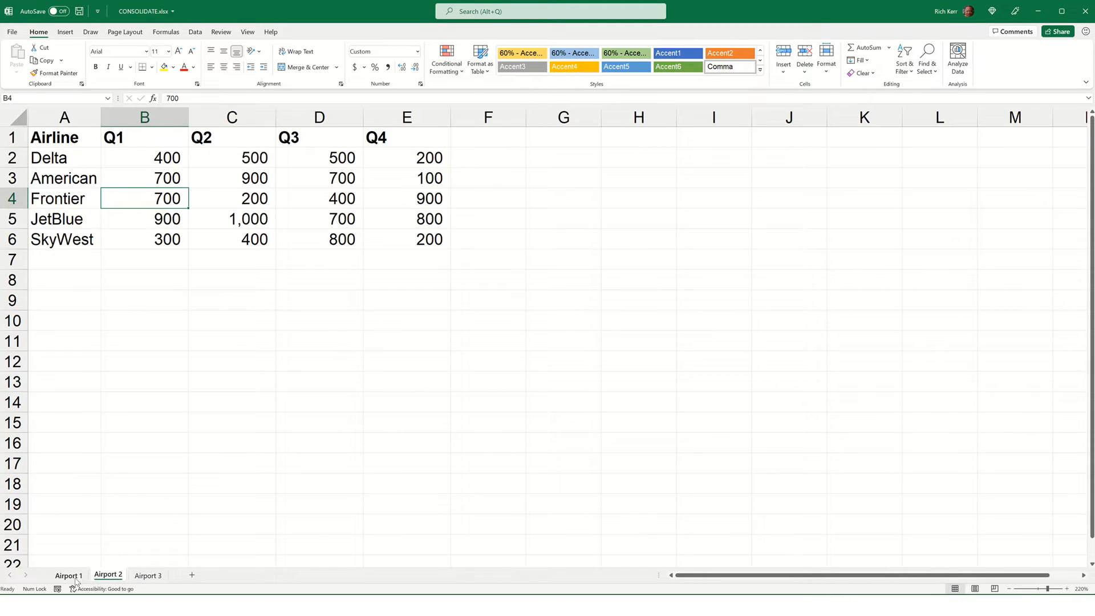
{"action": "left_click", "coordinate": [69, 575]}
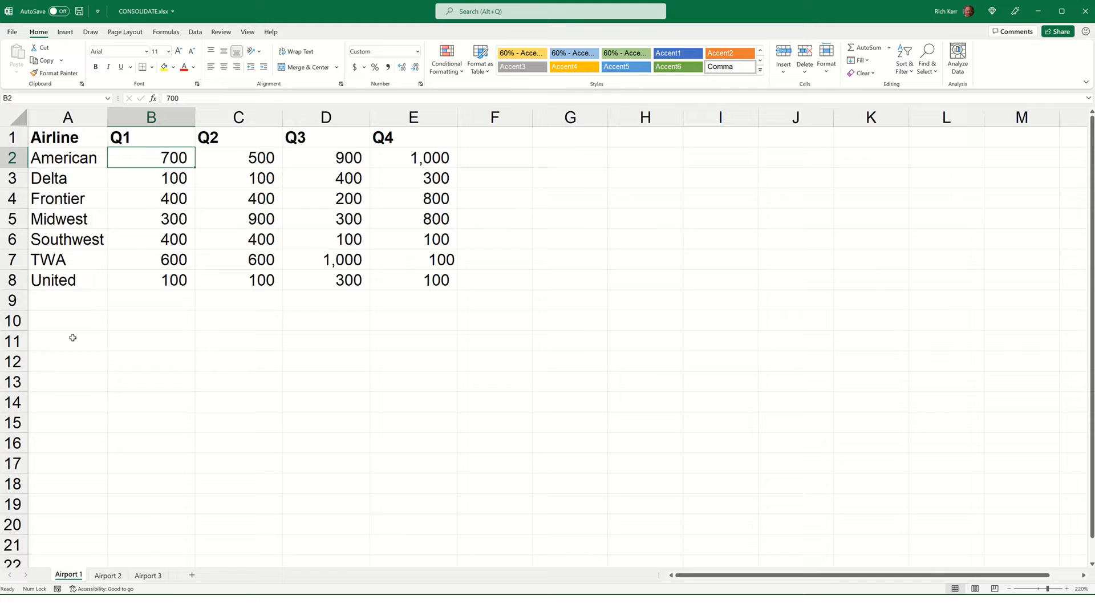
{"action": "mouse_move", "coordinate": [117, 575]}
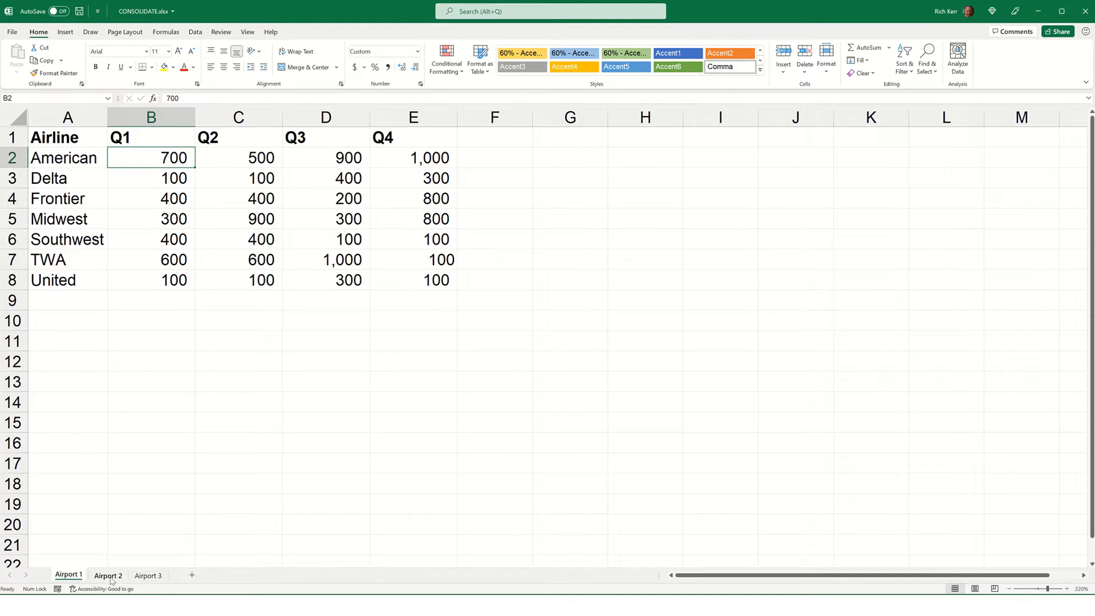
{"action": "left_click", "coordinate": [107, 575]}
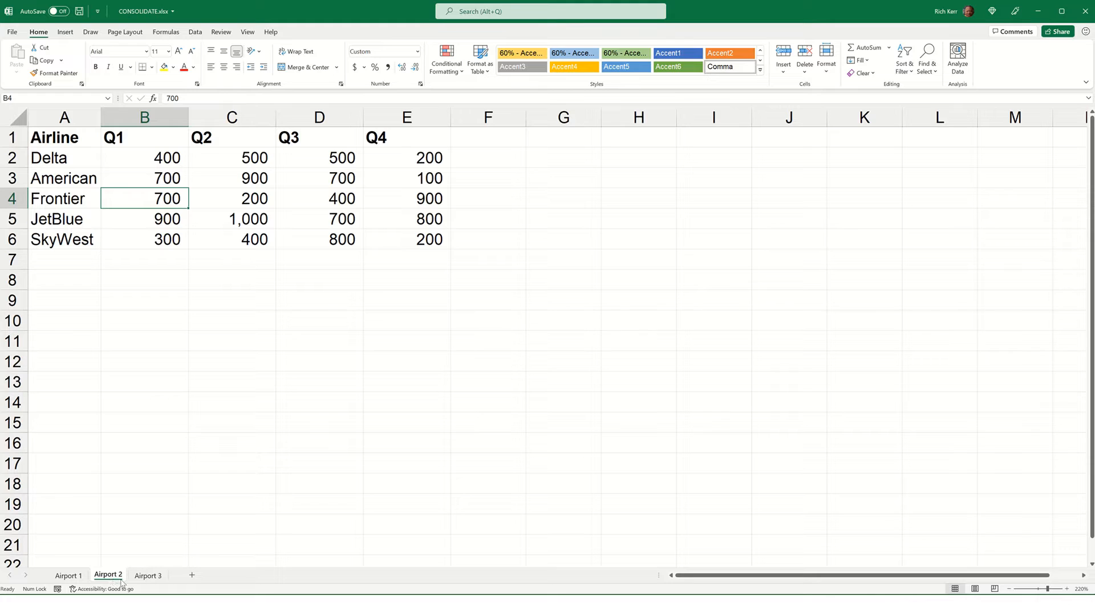
{"action": "left_click", "coordinate": [147, 575]}
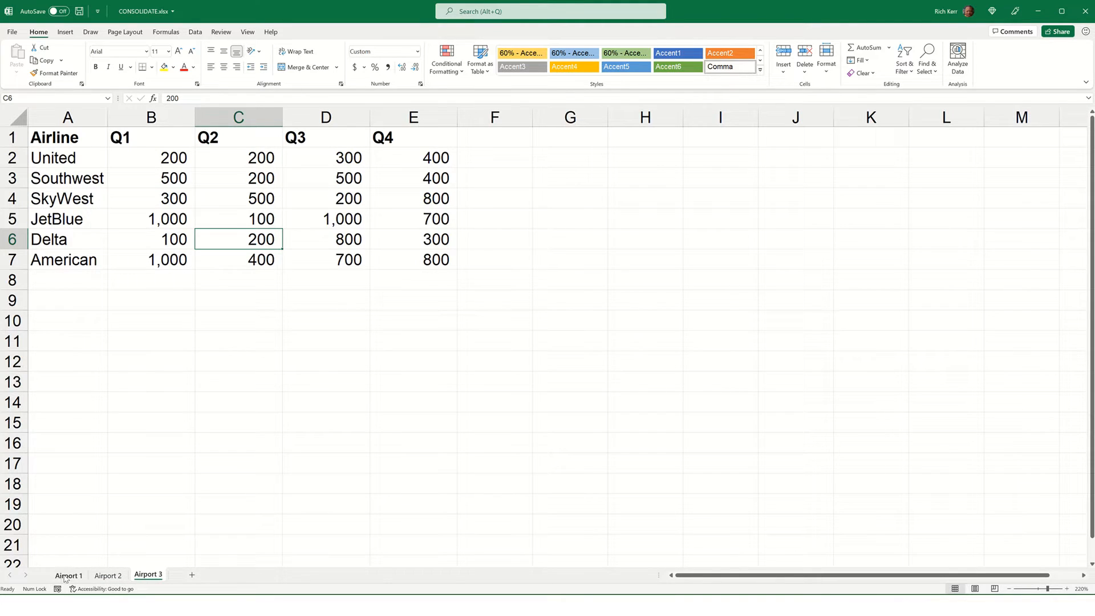
{"action": "left_click", "coordinate": [68, 575]}
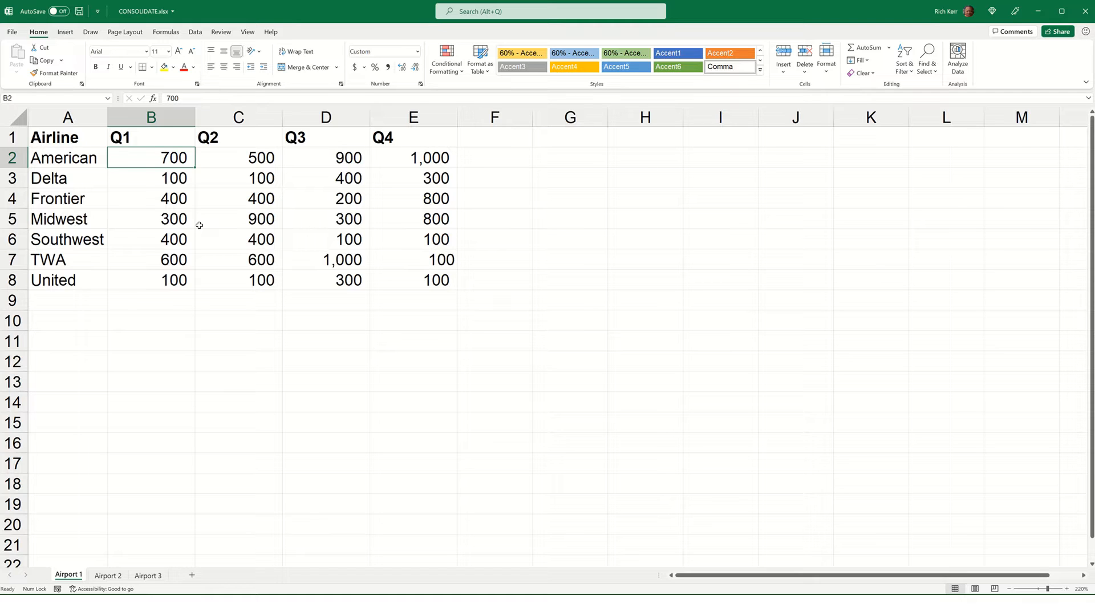
{"action": "mouse_move", "coordinate": [293, 410]}
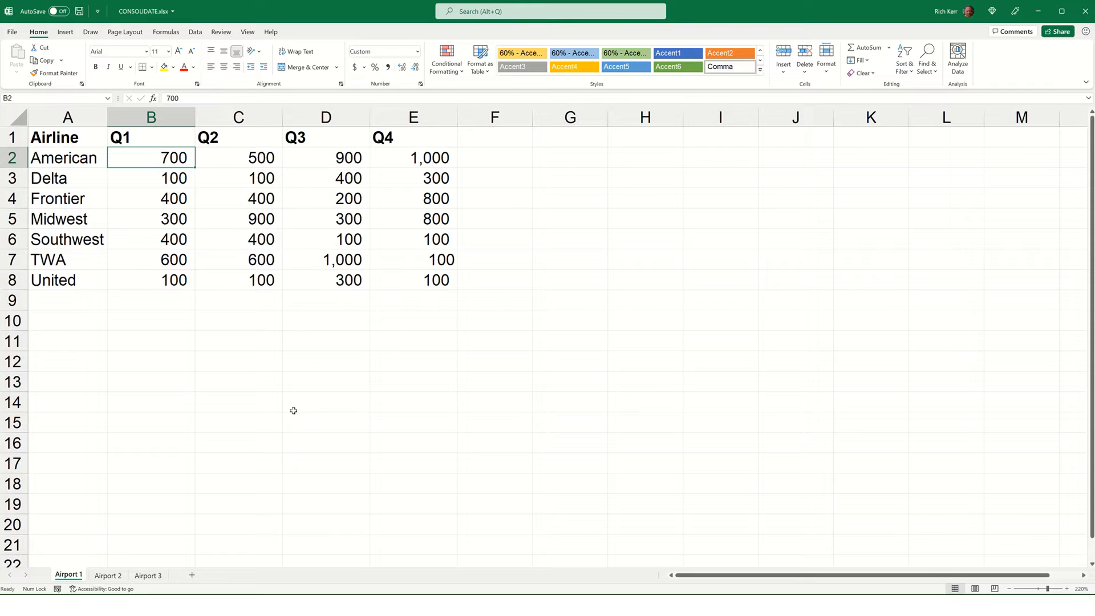
{"action": "left_click", "coordinate": [147, 575]}
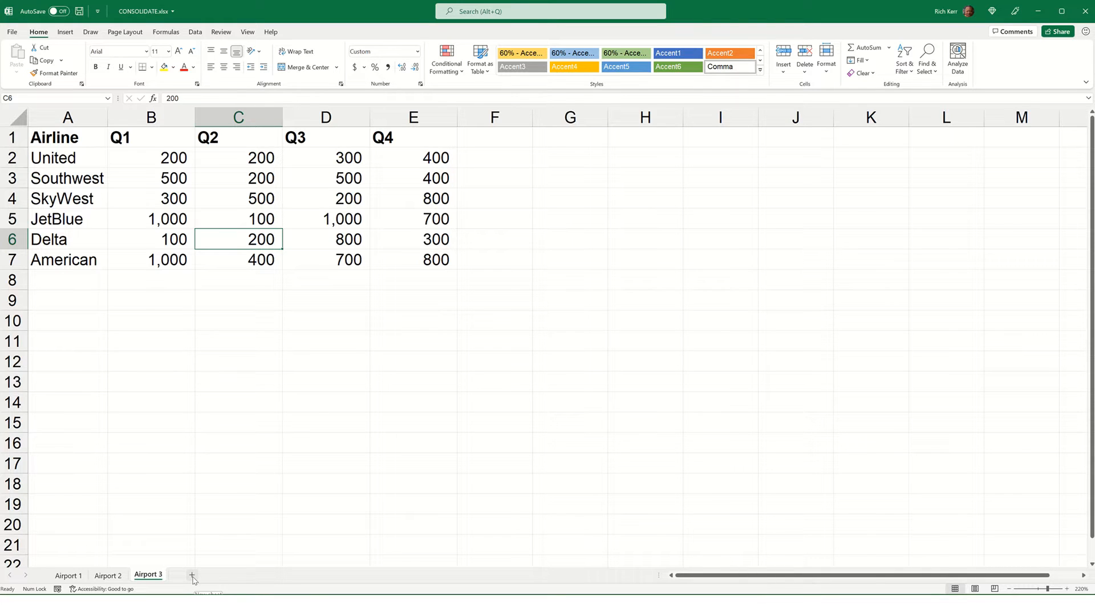
Add a new blank worksheet after Airport 3 and name it SUMMARY.
{"action": "left_click", "coordinate": [192, 578]}
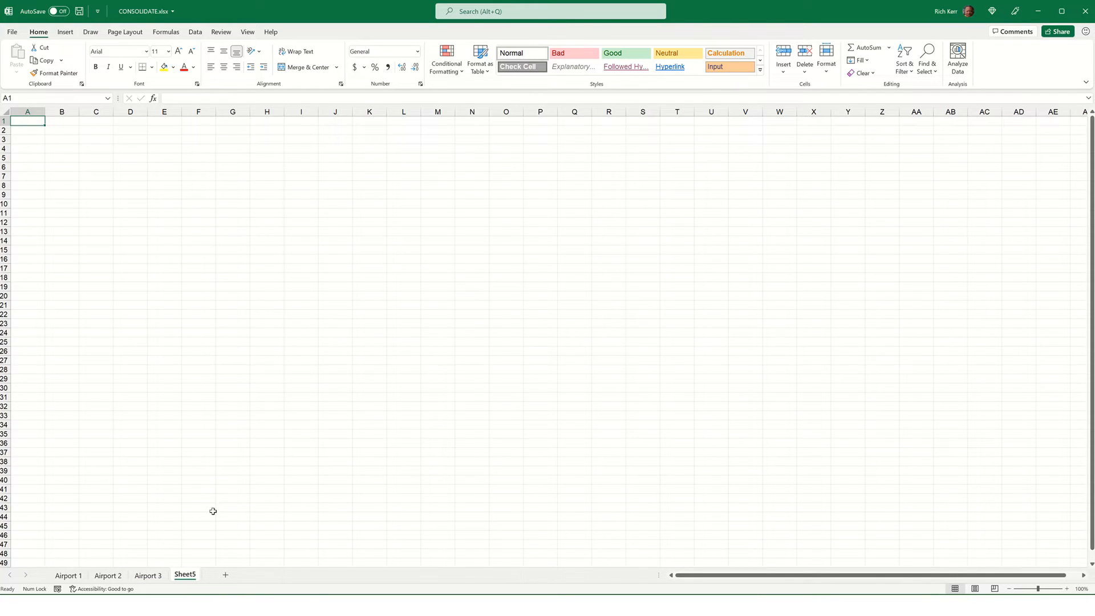
{"action": "double_click", "coordinate": [185, 575]}
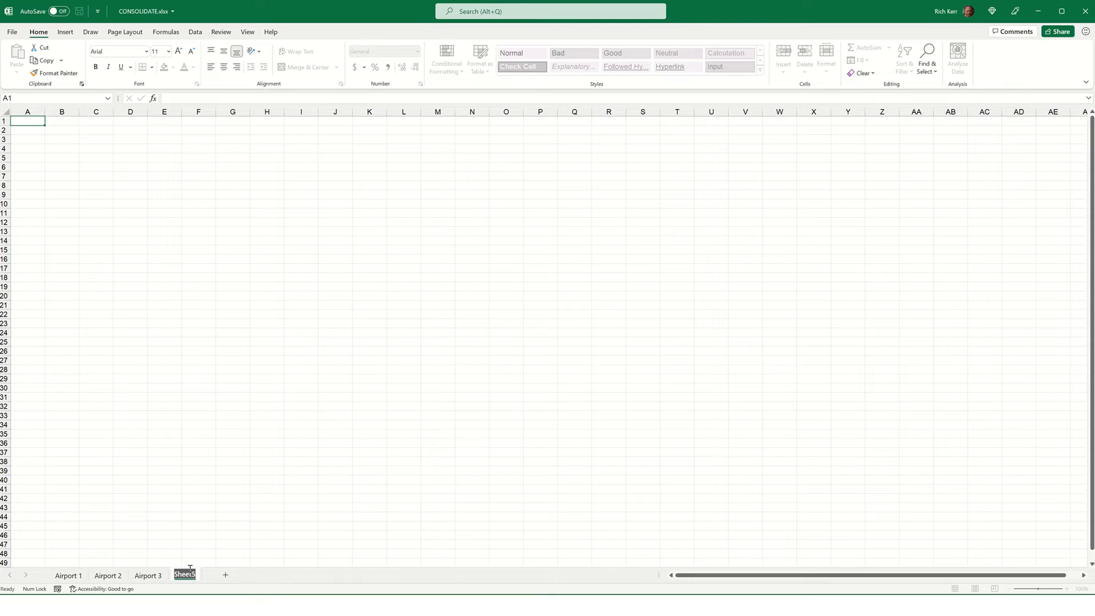
{"action": "type", "text": "SUMMARY"}
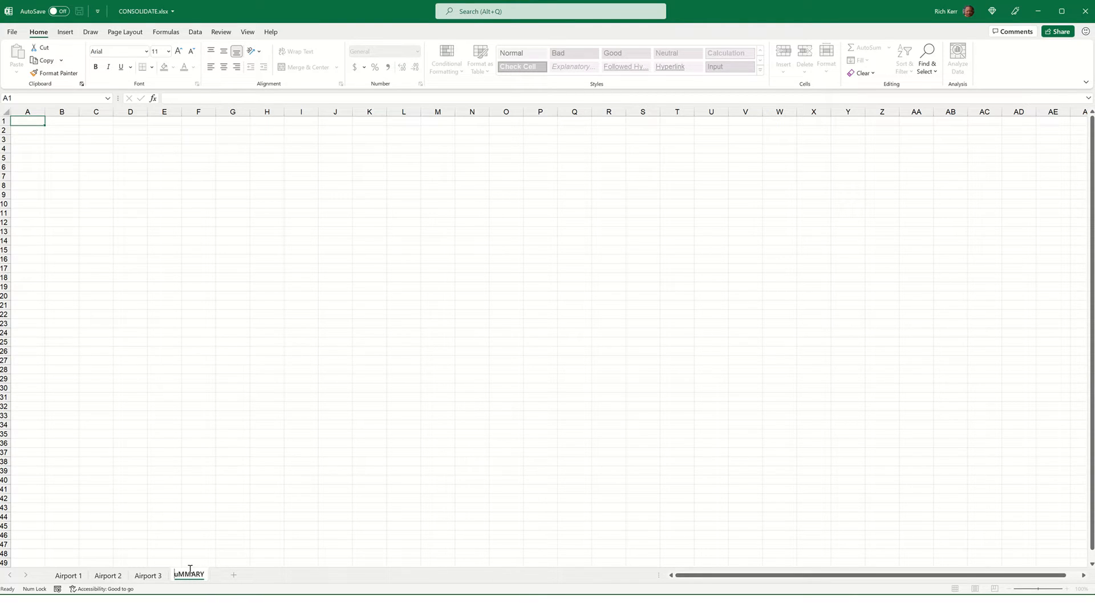
{"action": "left_click", "coordinate": [188, 574]}
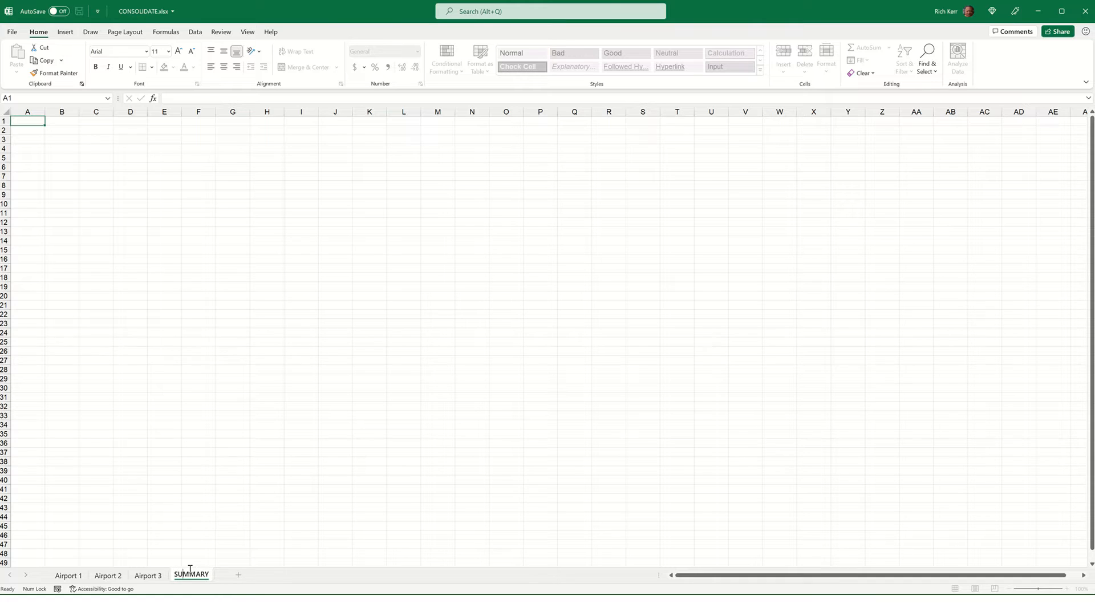
{"action": "left_click", "coordinate": [190, 575]}
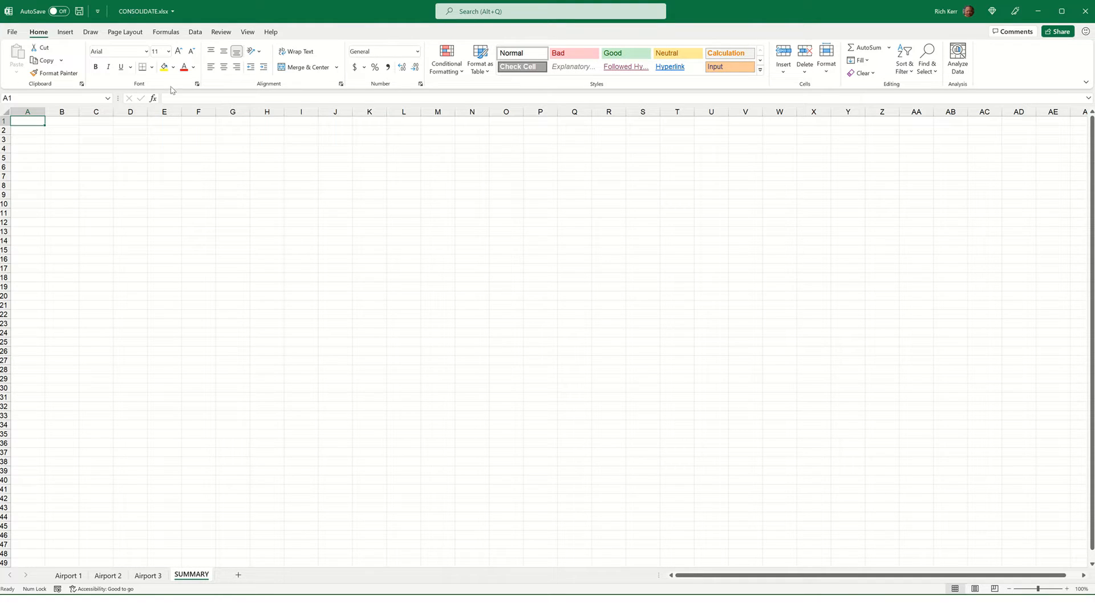
Start a data consolidation on SUMMARY with Sum kept as the summary function.
{"action": "left_click", "coordinate": [195, 32]}
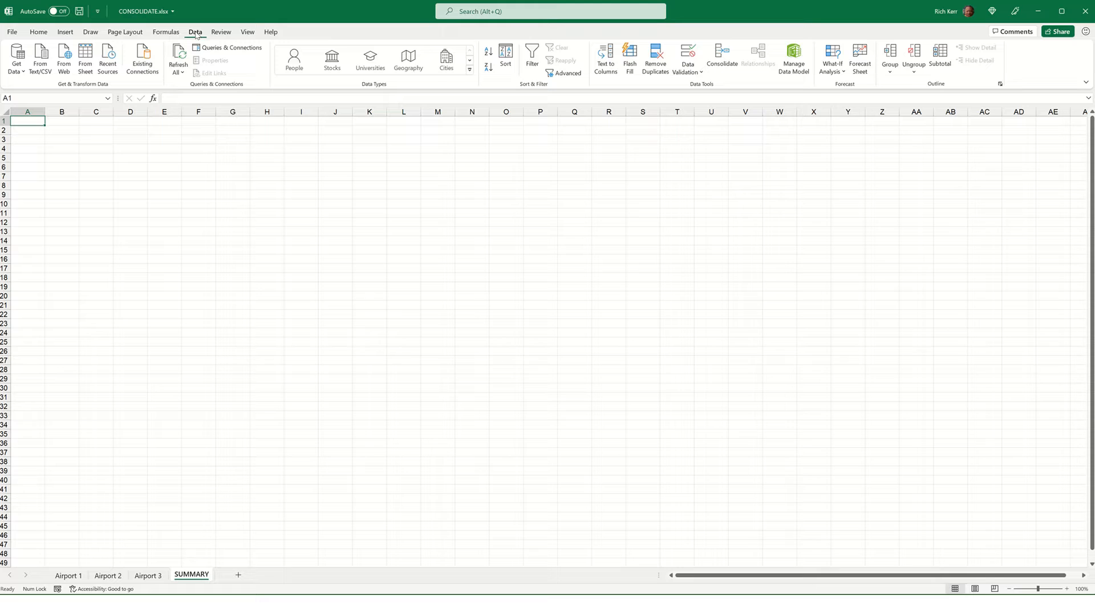
{"action": "mouse_move", "coordinate": [605, 91]}
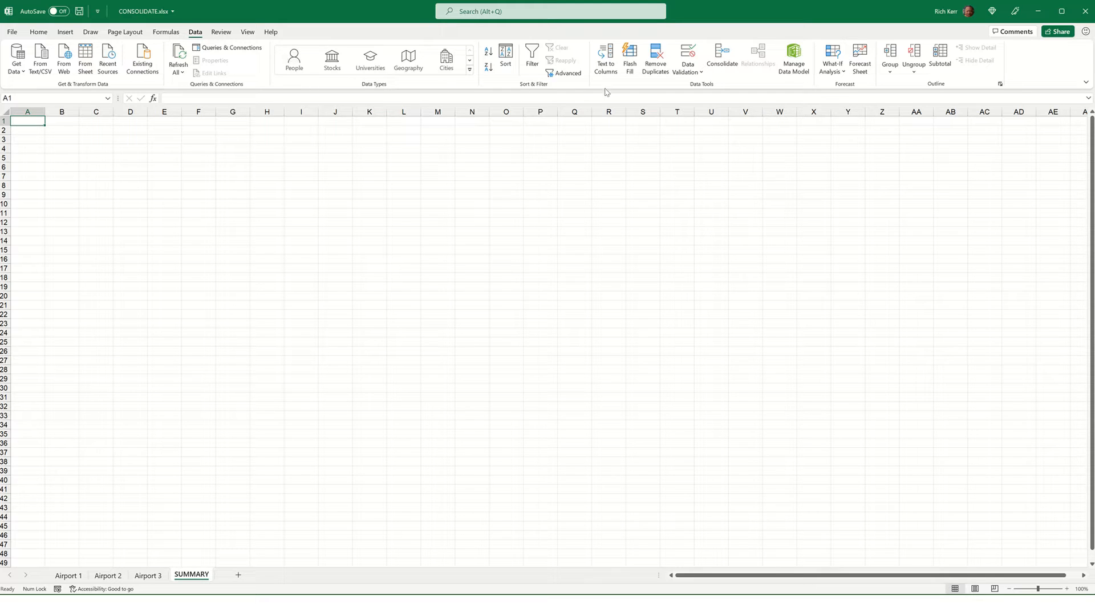
{"action": "mouse_move", "coordinate": [722, 59]}
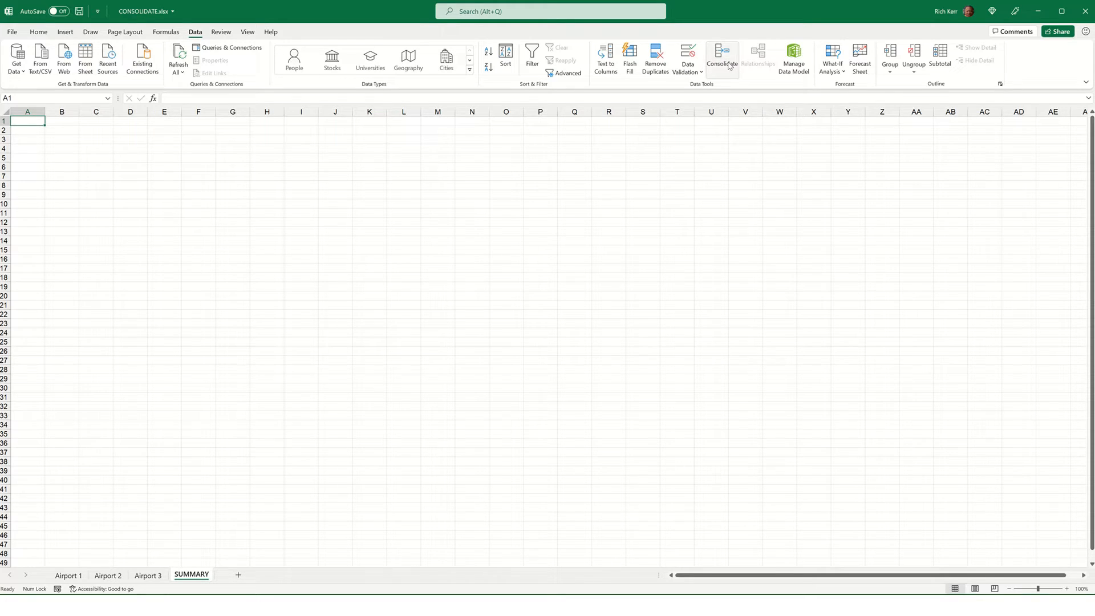
{"action": "left_click", "coordinate": [721, 58]}
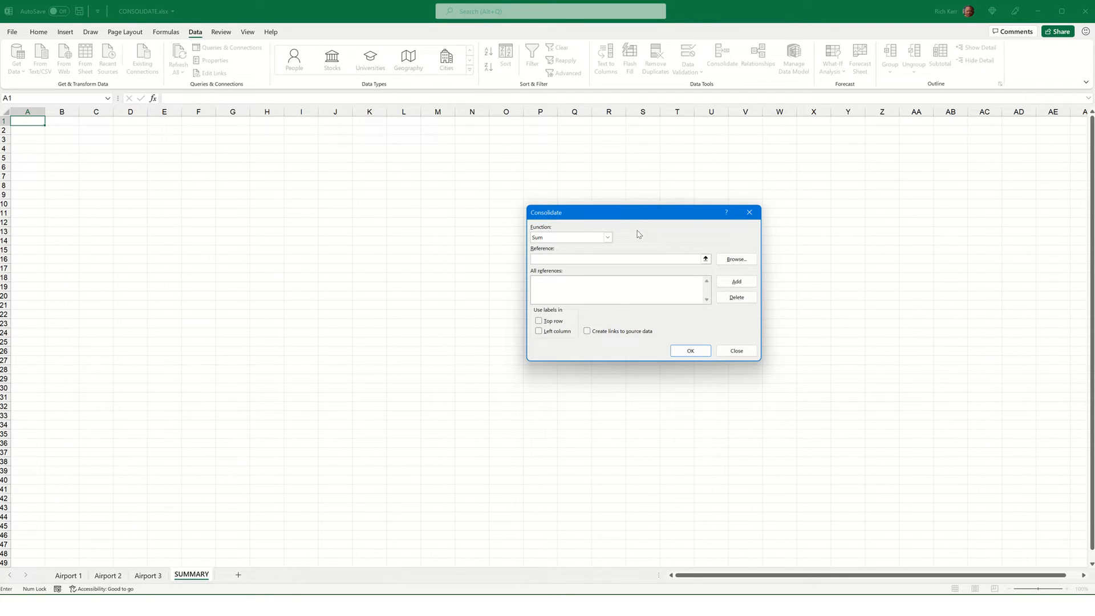
{"action": "mouse_move", "coordinate": [628, 235]}
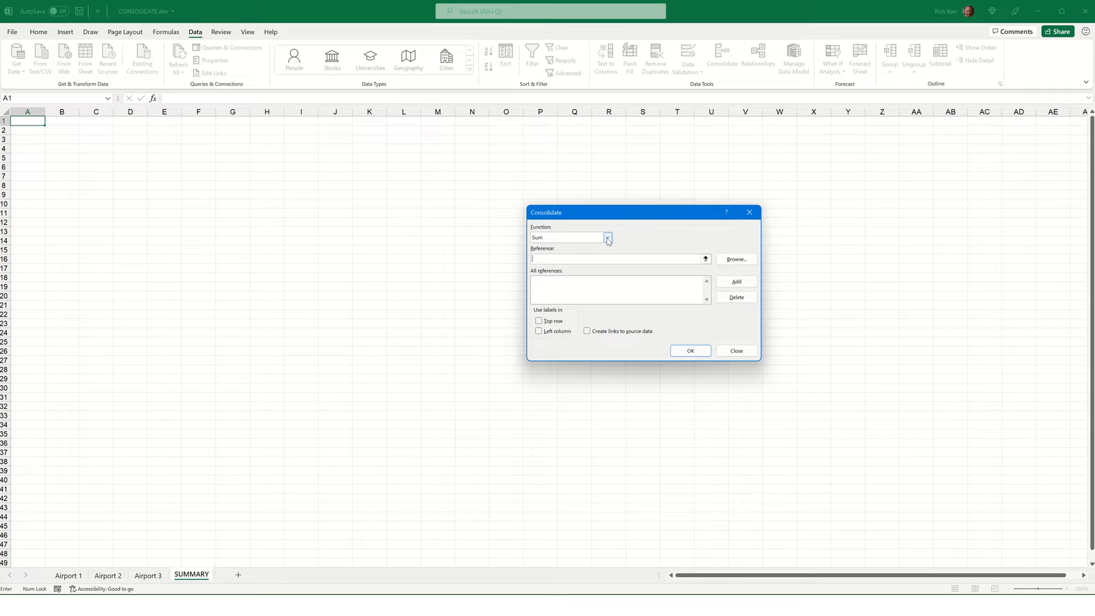
{"action": "left_click", "coordinate": [607, 237]}
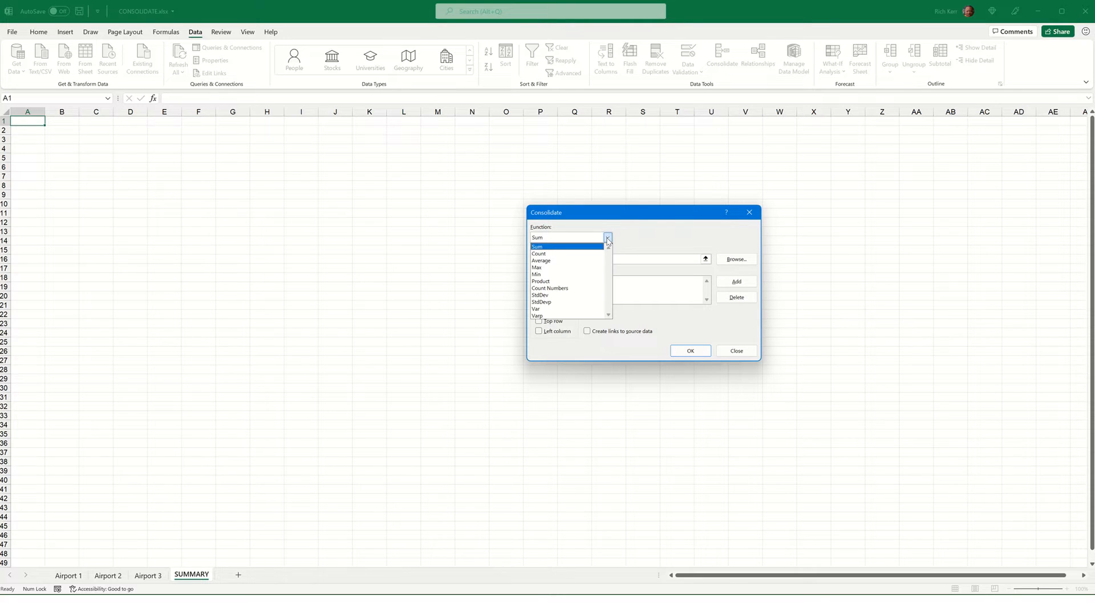
{"action": "mouse_move", "coordinate": [562, 260]}
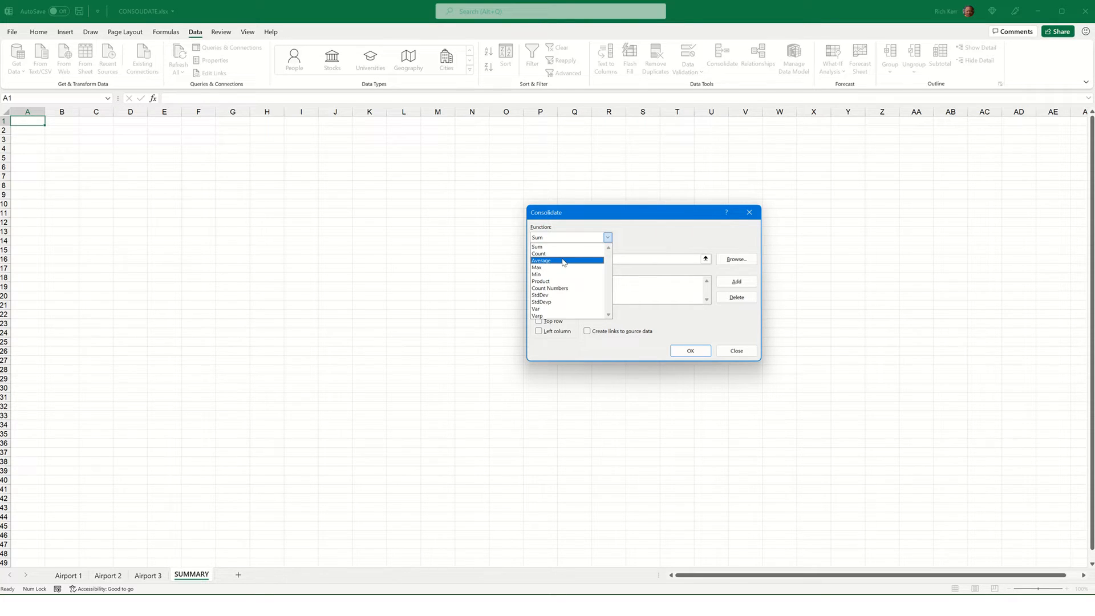
{"action": "mouse_move", "coordinate": [557, 267]}
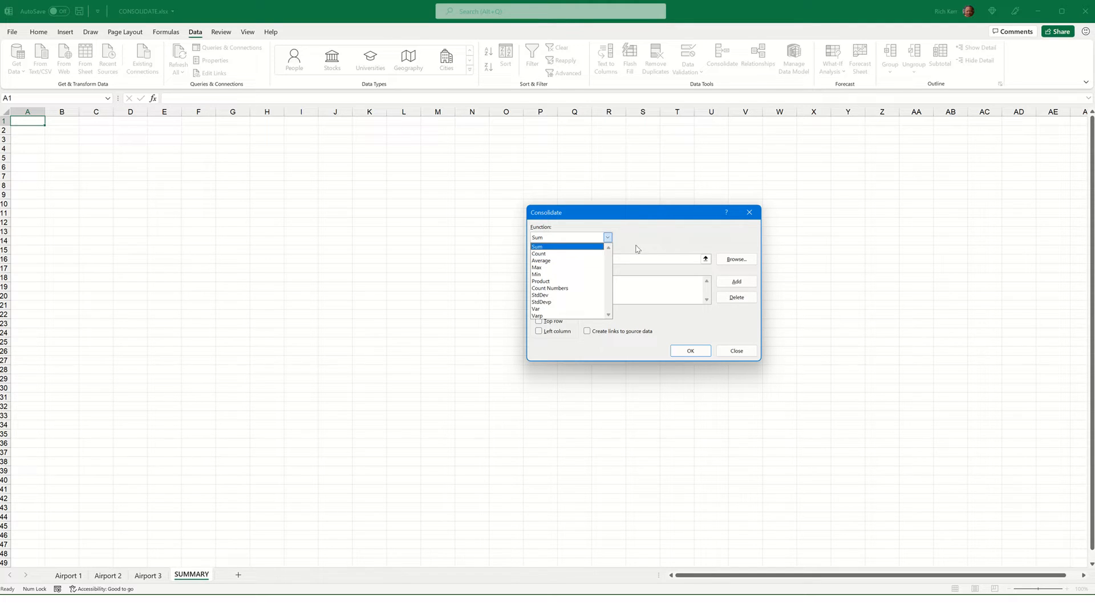
{"action": "left_click", "coordinate": [537, 237]}
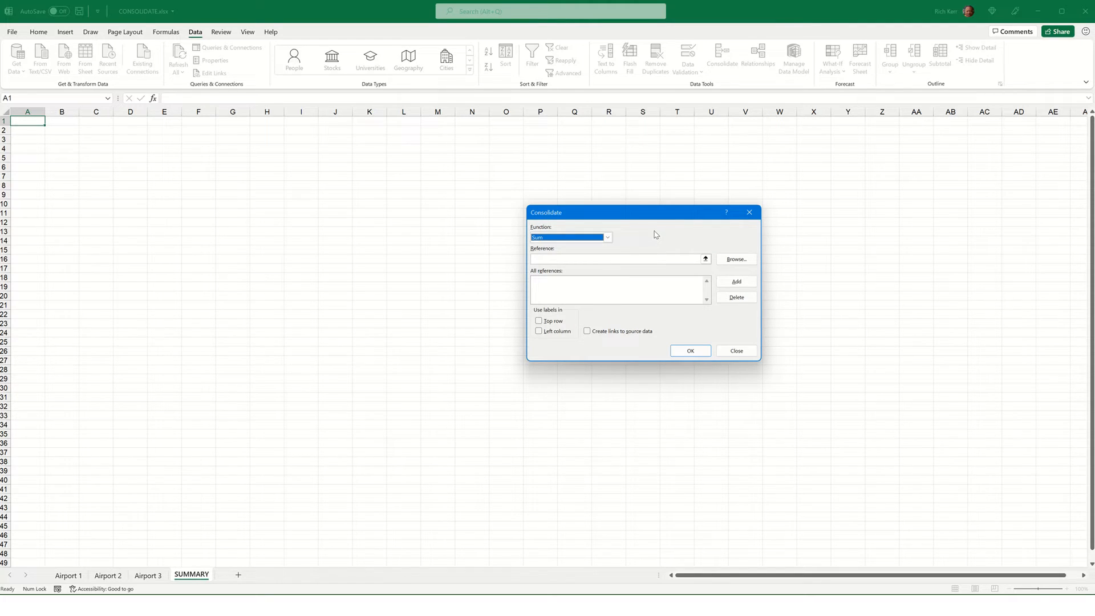
{"action": "mouse_move", "coordinate": [638, 258]}
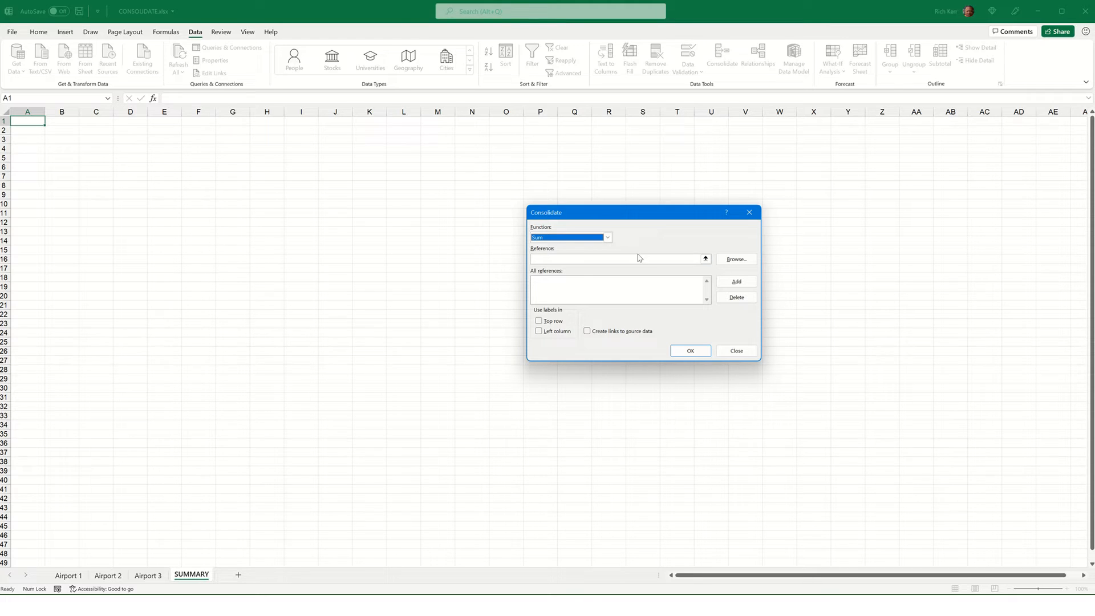
{"action": "left_click", "coordinate": [618, 259]}
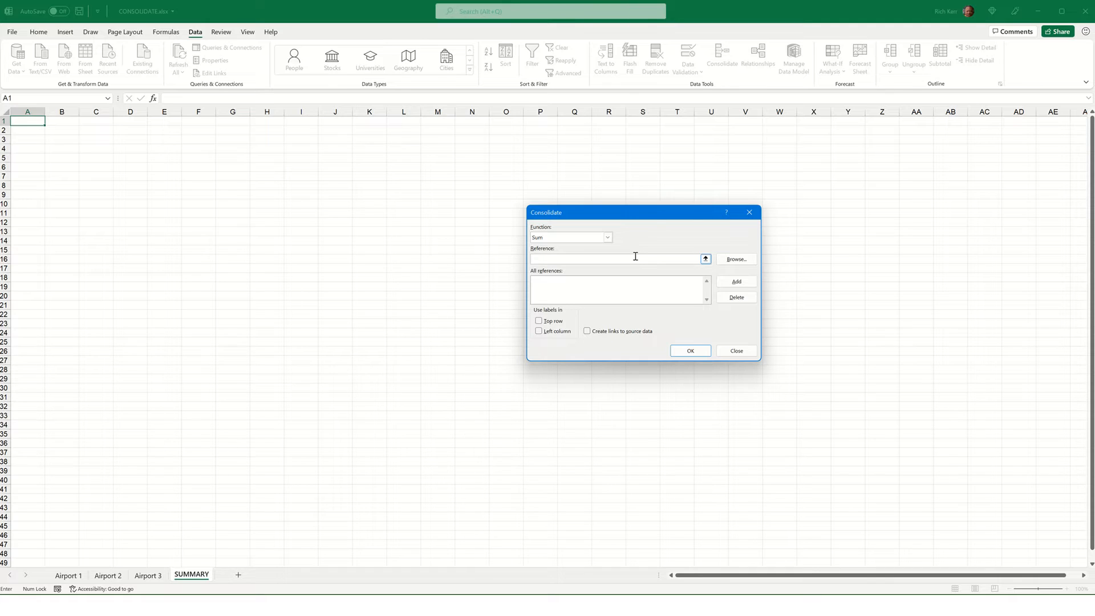
Browse for a source workbook from the Consolidate Reference field.
{"action": "left_click", "coordinate": [615, 259]}
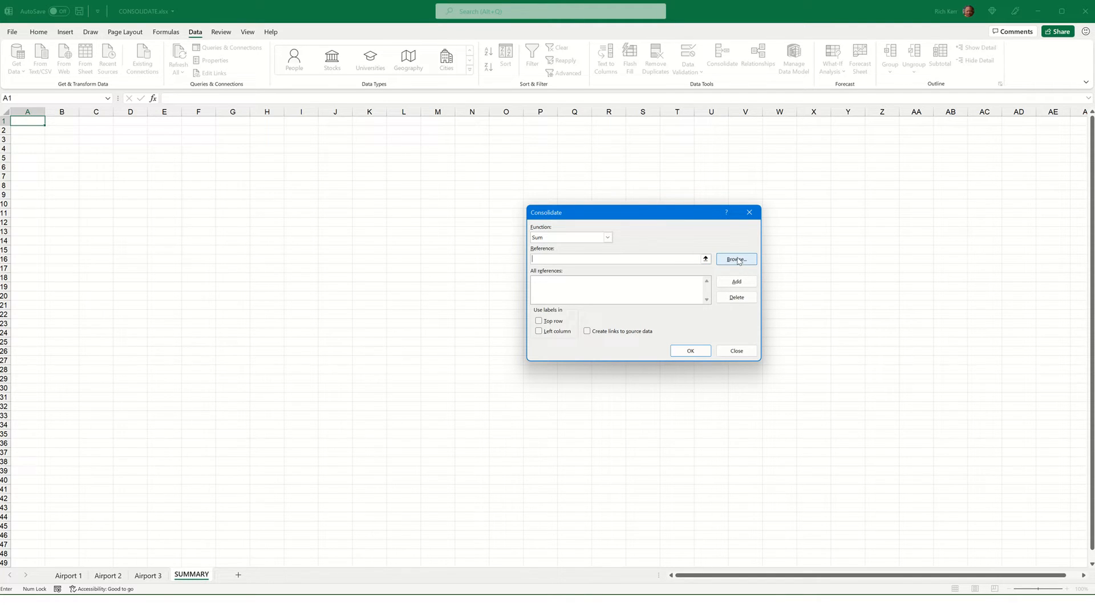
{"action": "left_click", "coordinate": [735, 259]}
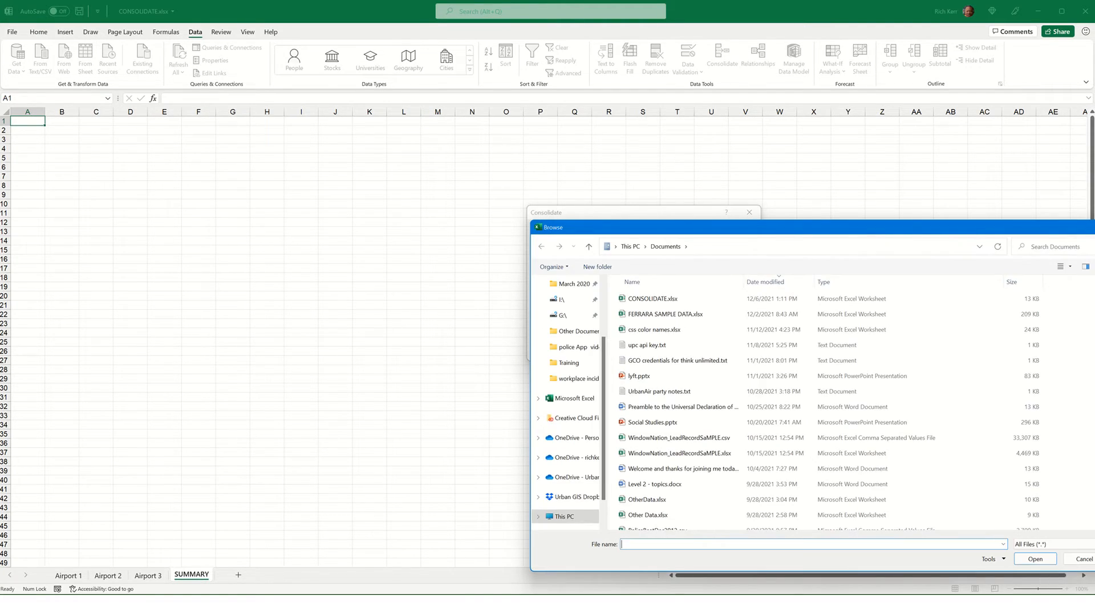
Add Airport 1!A1:E8 and Airport 2!A1:E6 as consolidation source ranges.
{"action": "left_click", "coordinate": [1080, 558]}
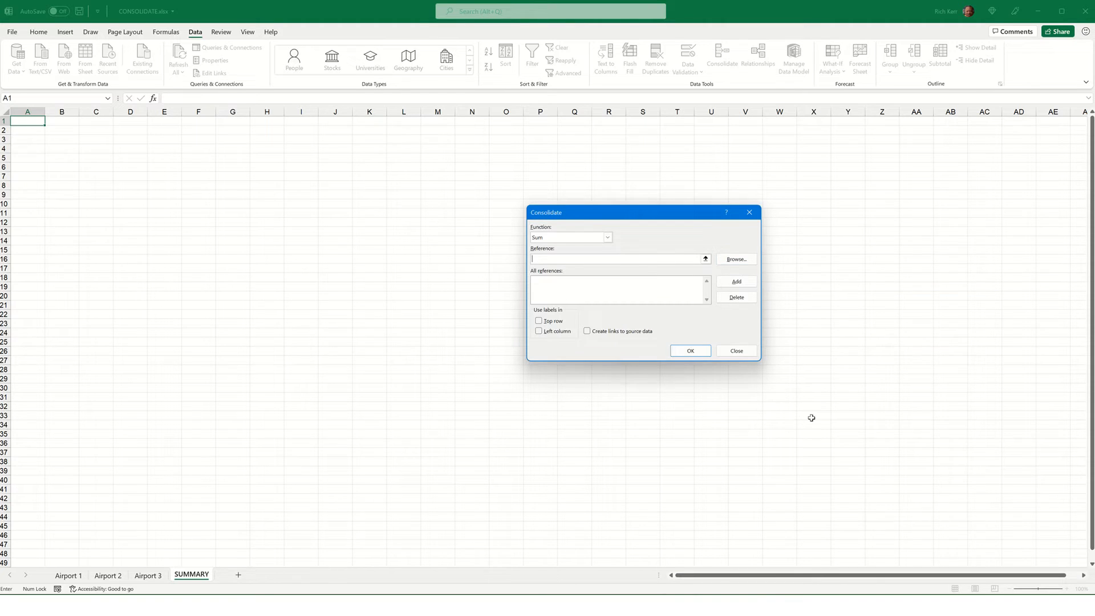
{"action": "mouse_move", "coordinate": [614, 285]}
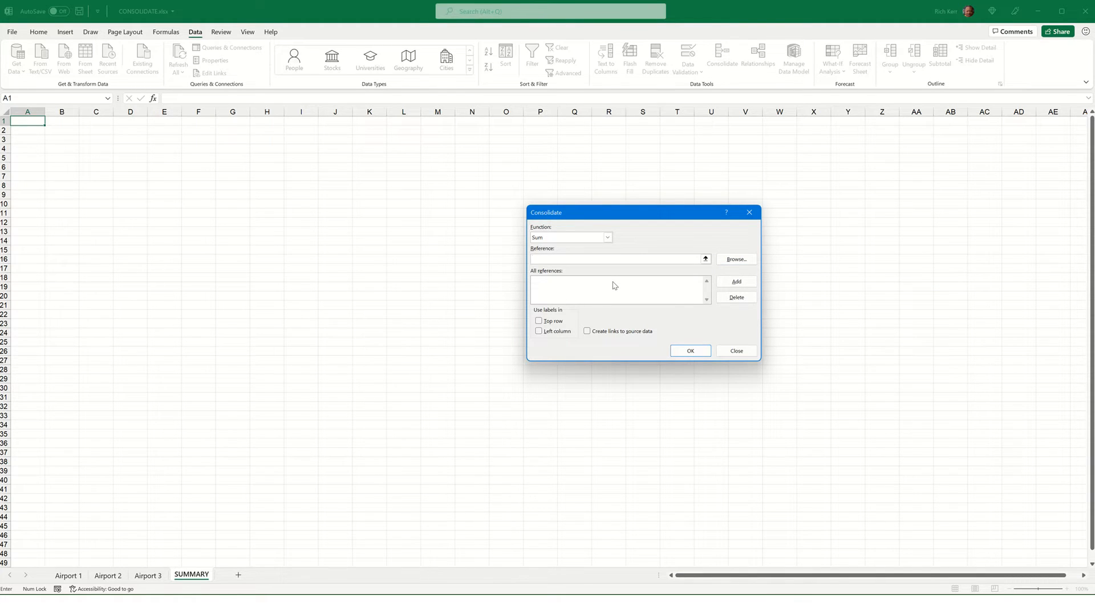
{"action": "mouse_move", "coordinate": [618, 259]}
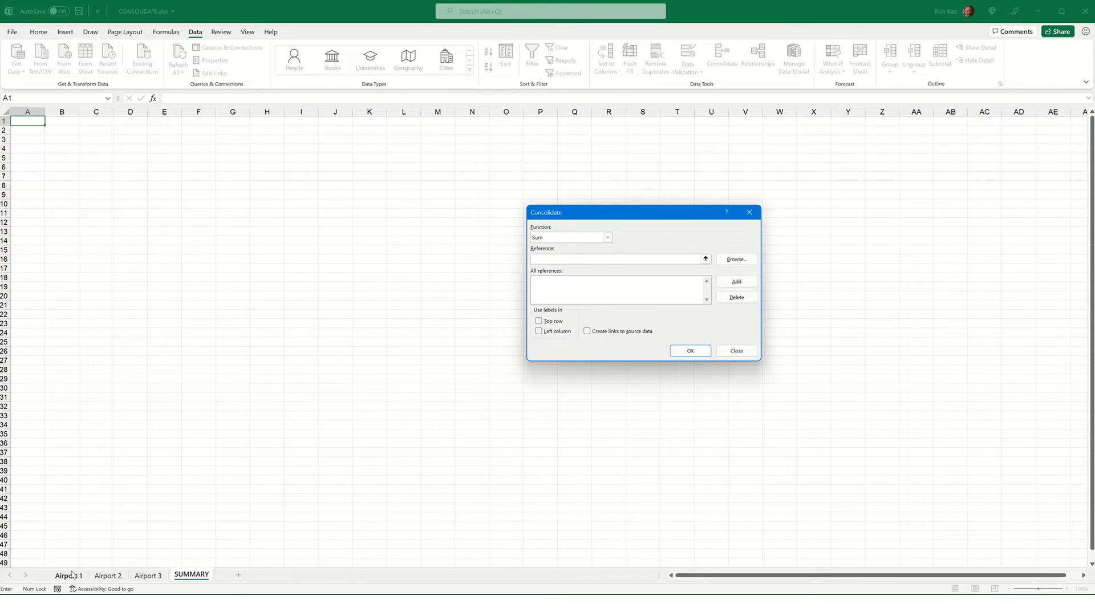
{"action": "left_click", "coordinate": [68, 575]}
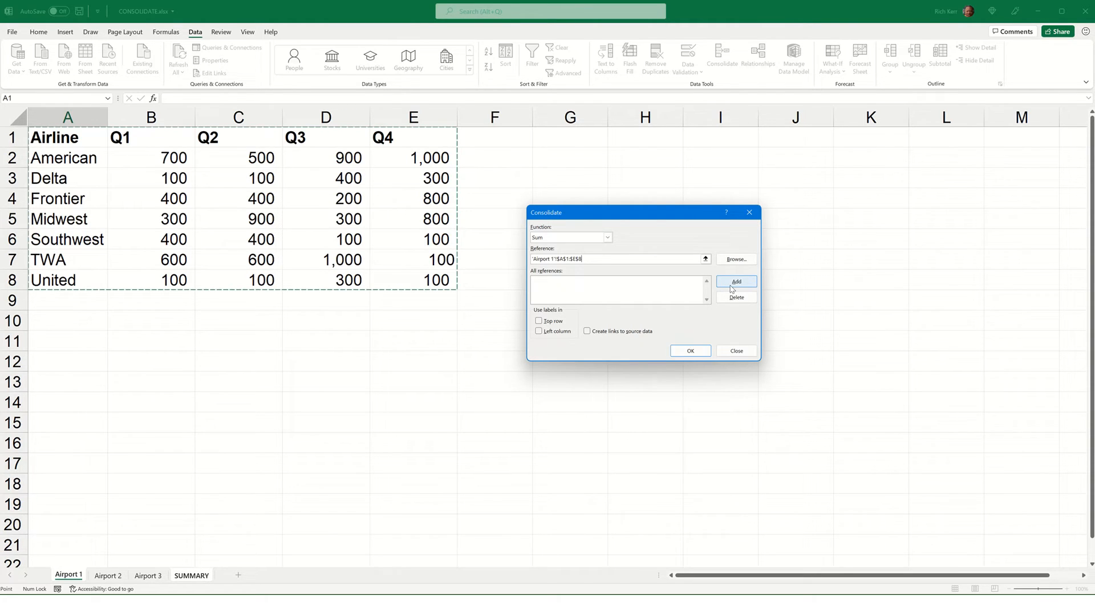
{"action": "left_click", "coordinate": [736, 282]}
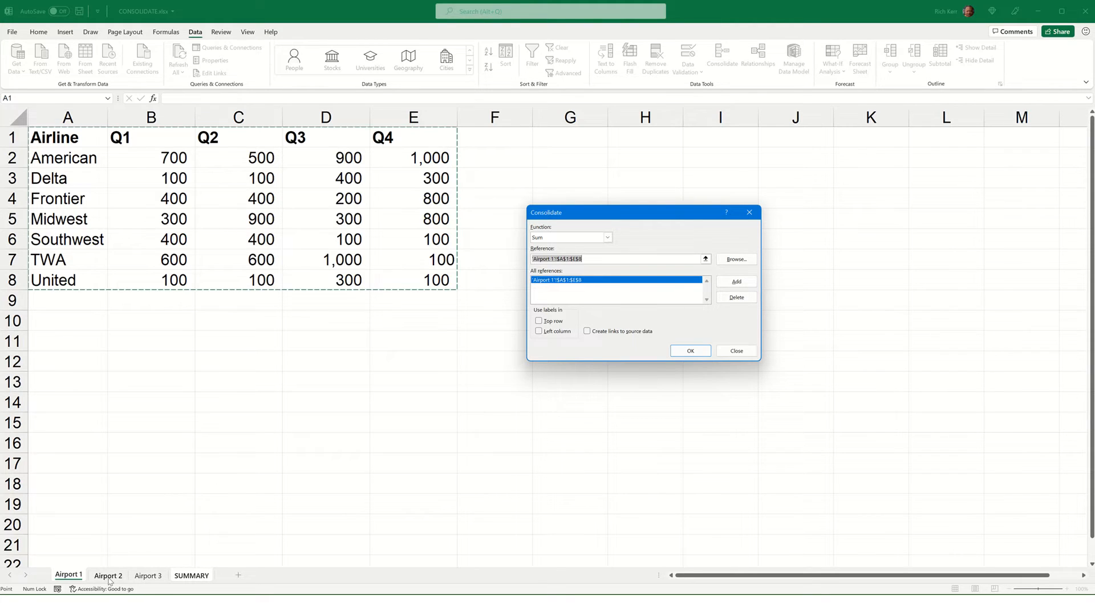
{"action": "left_click", "coordinate": [108, 575]}
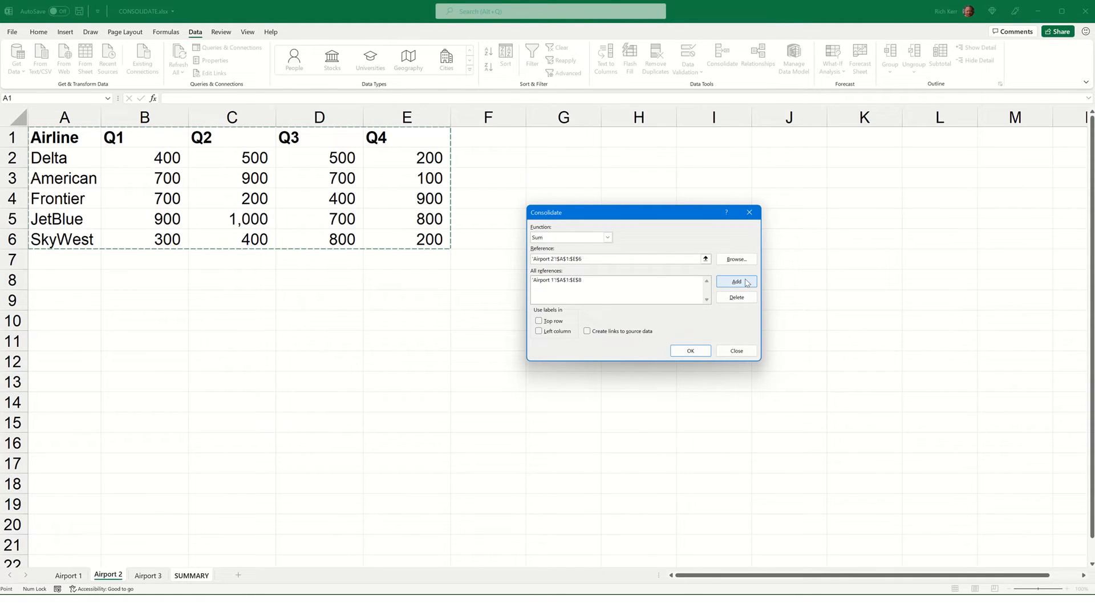
{"action": "left_click", "coordinate": [736, 282]}
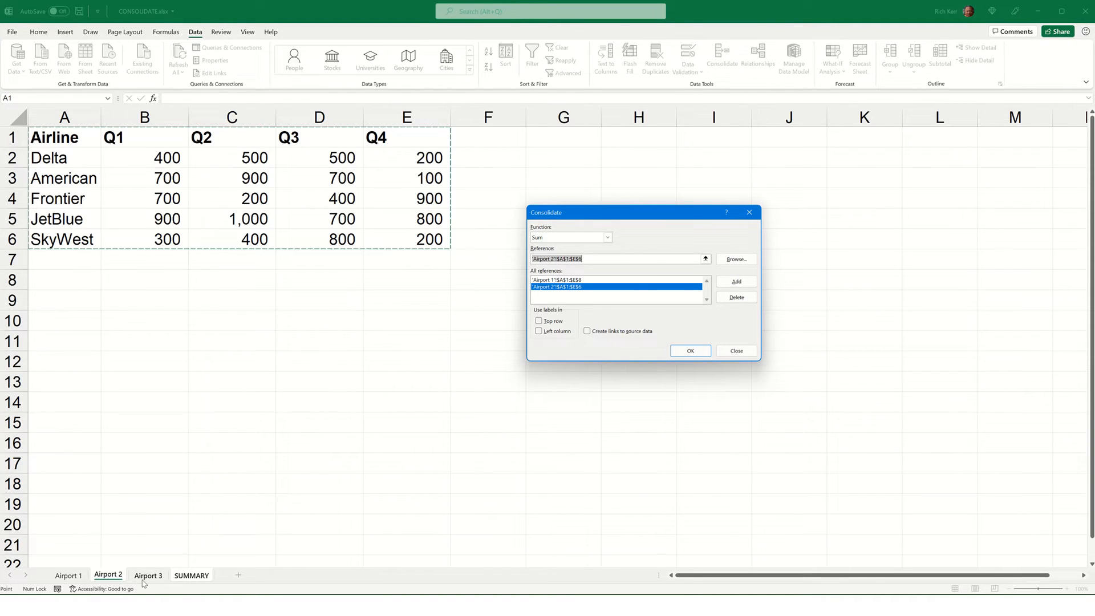
{"action": "left_click", "coordinate": [148, 575]}
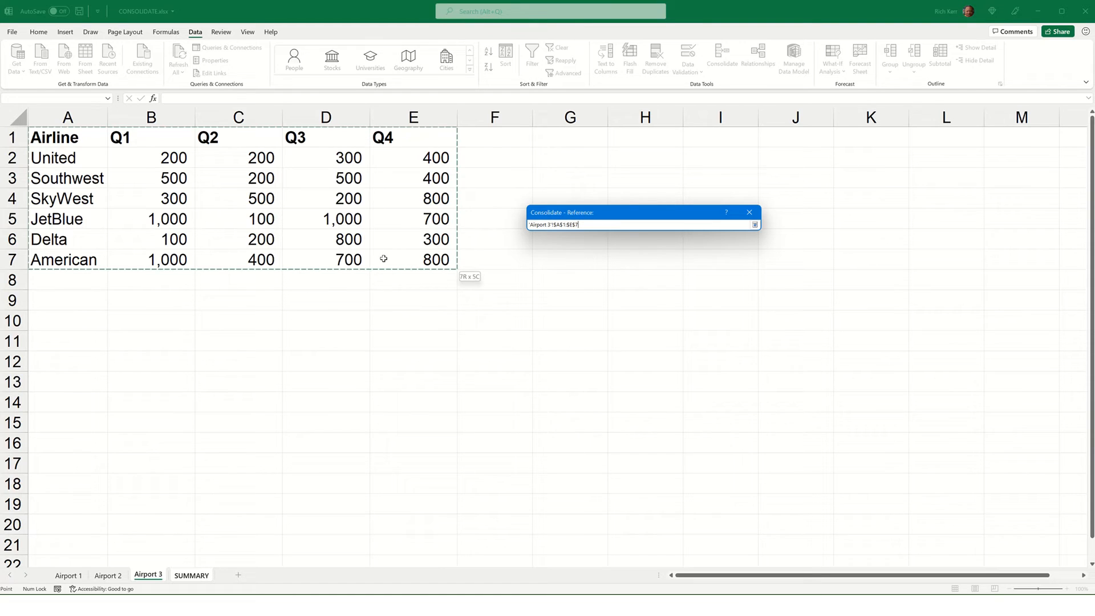
Add Airport 3!A1:E7 as the third consolidation source range.
{"action": "left_click", "coordinate": [736, 282]}
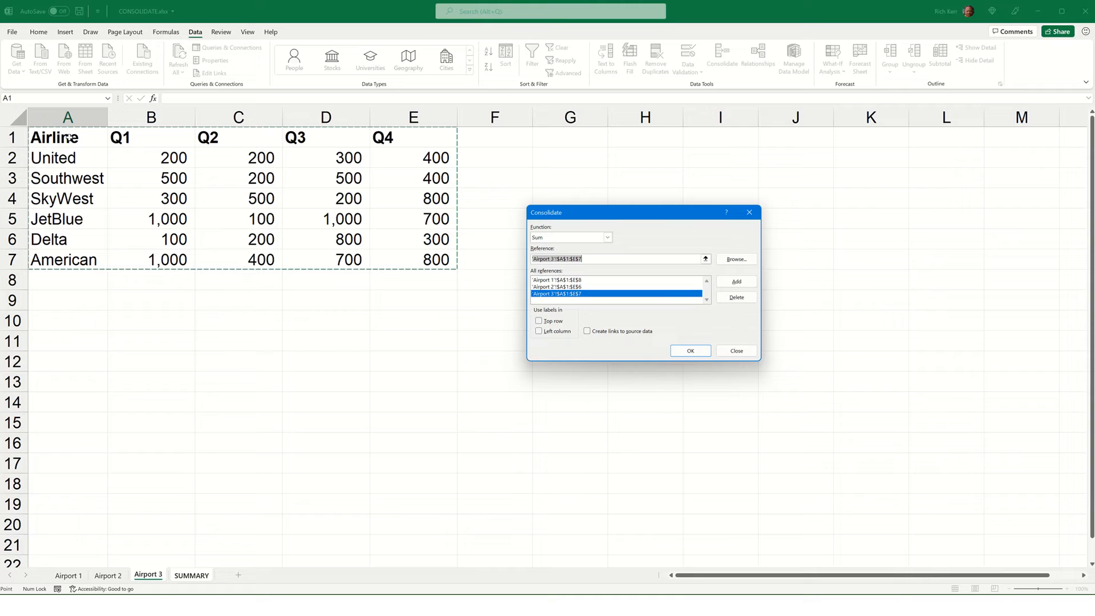
{"action": "mouse_move", "coordinate": [55, 156]}
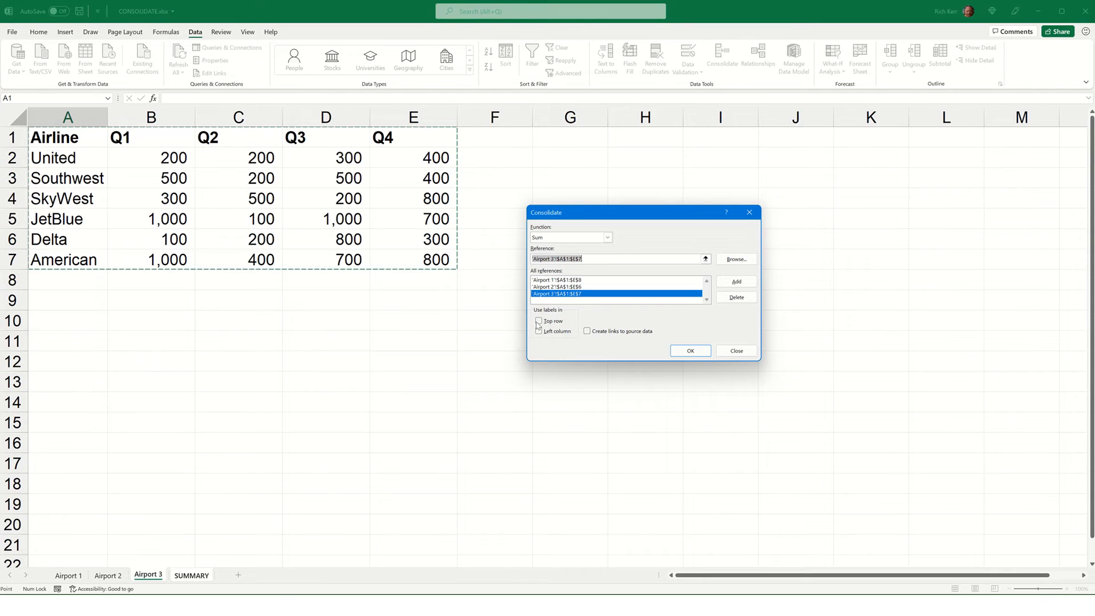
Use top-row and left-column labels and create links to the source data.
{"action": "left_click", "coordinate": [538, 320]}
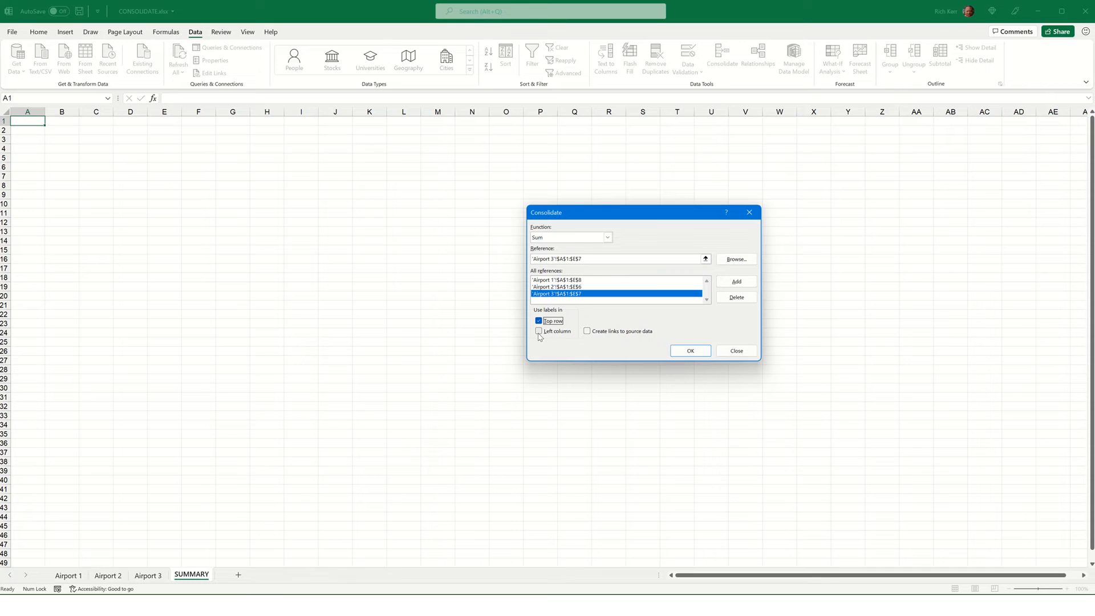
{"action": "left_click", "coordinate": [537, 330]}
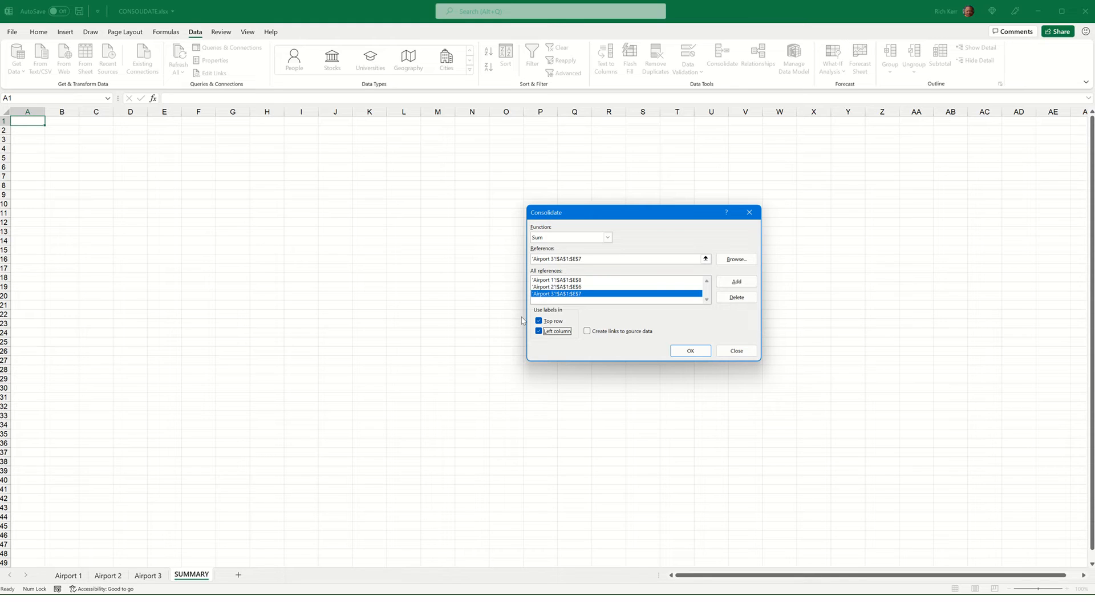
{"action": "mouse_move", "coordinate": [549, 242]}
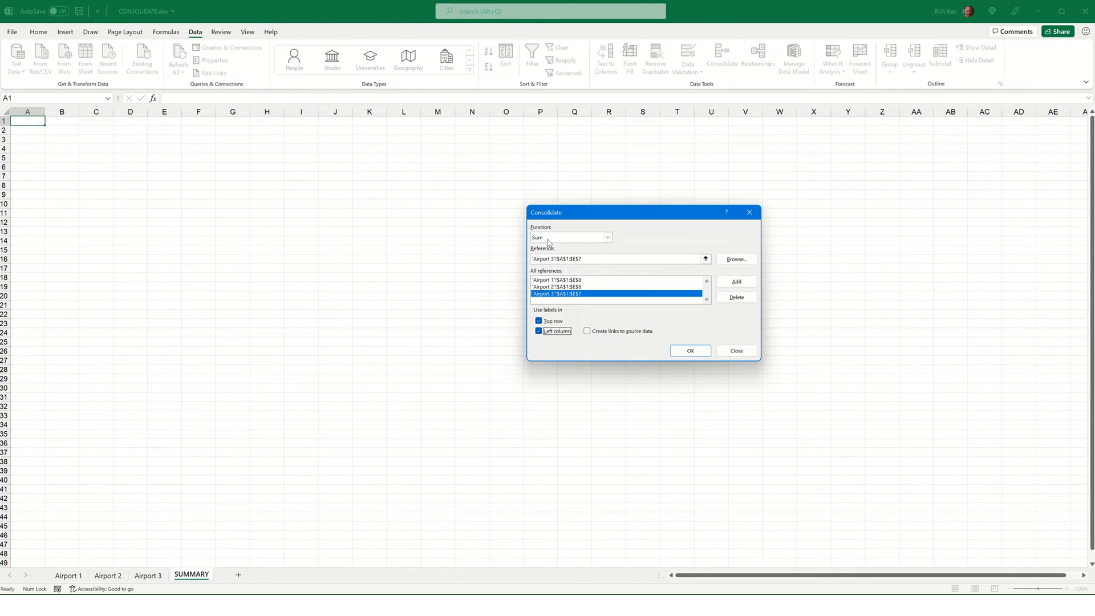
{"action": "mouse_move", "coordinate": [608, 330]}
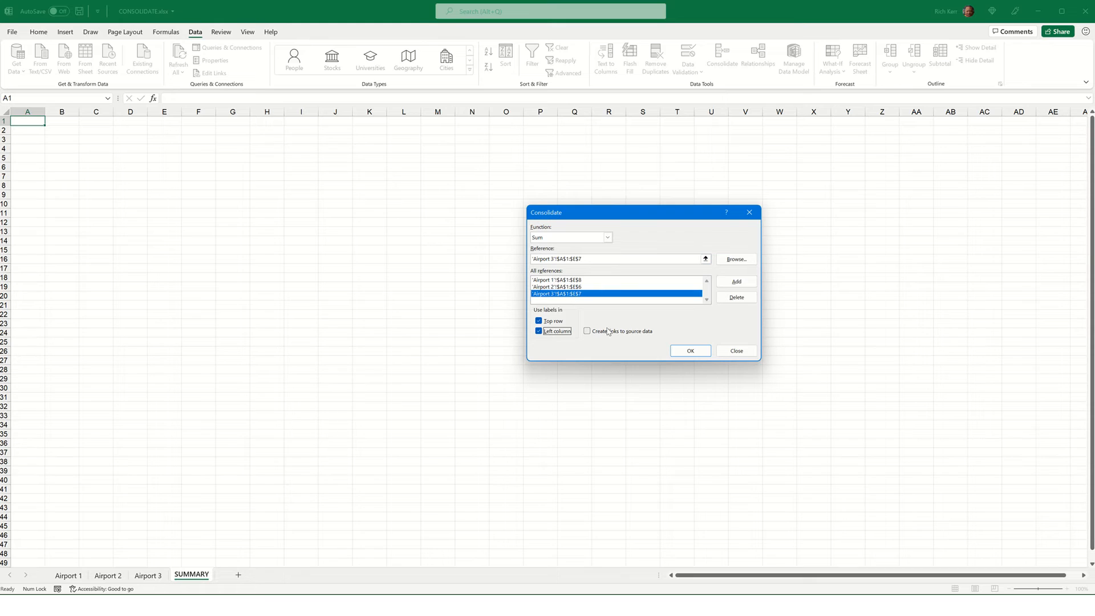
{"action": "mouse_move", "coordinate": [601, 335]}
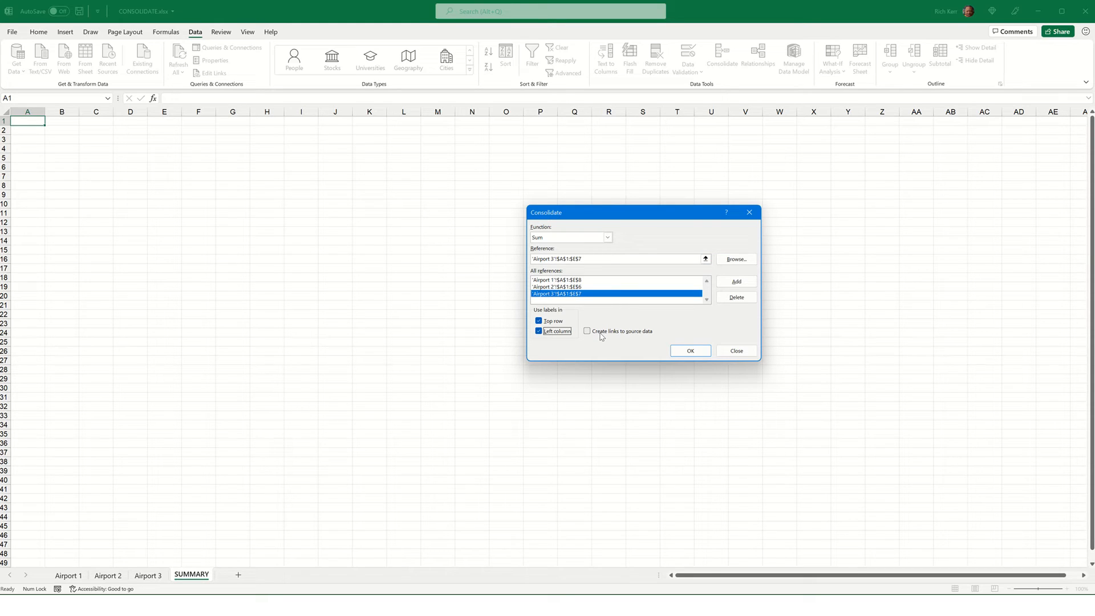
{"action": "left_click", "coordinate": [586, 331]}
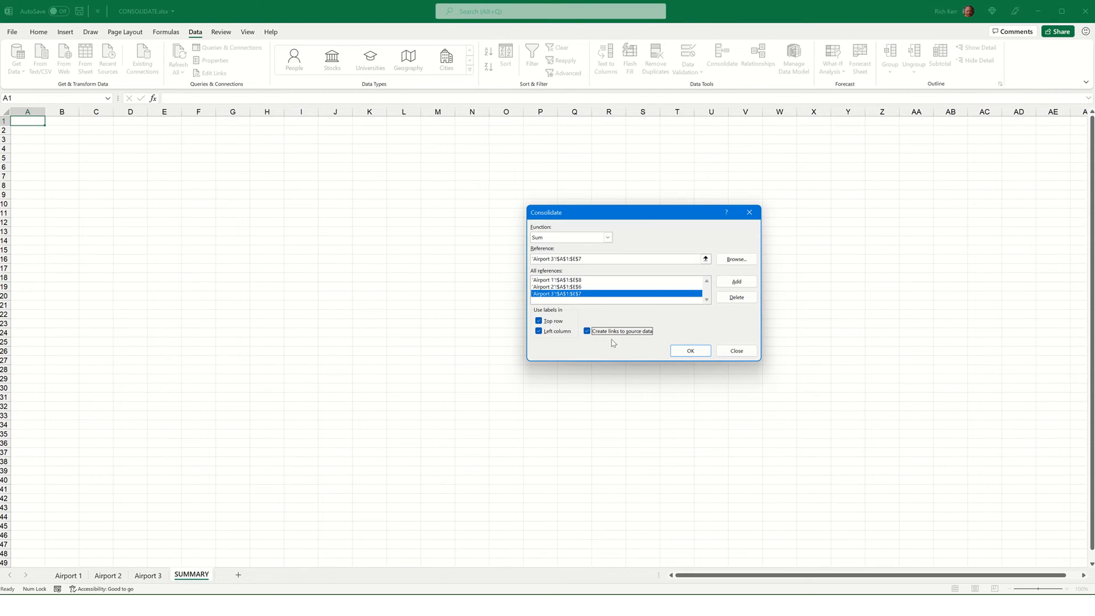
Consolidate into SUMMARY and compare the grouped totals against the three airport sheets.
{"action": "left_click", "coordinate": [689, 350]}
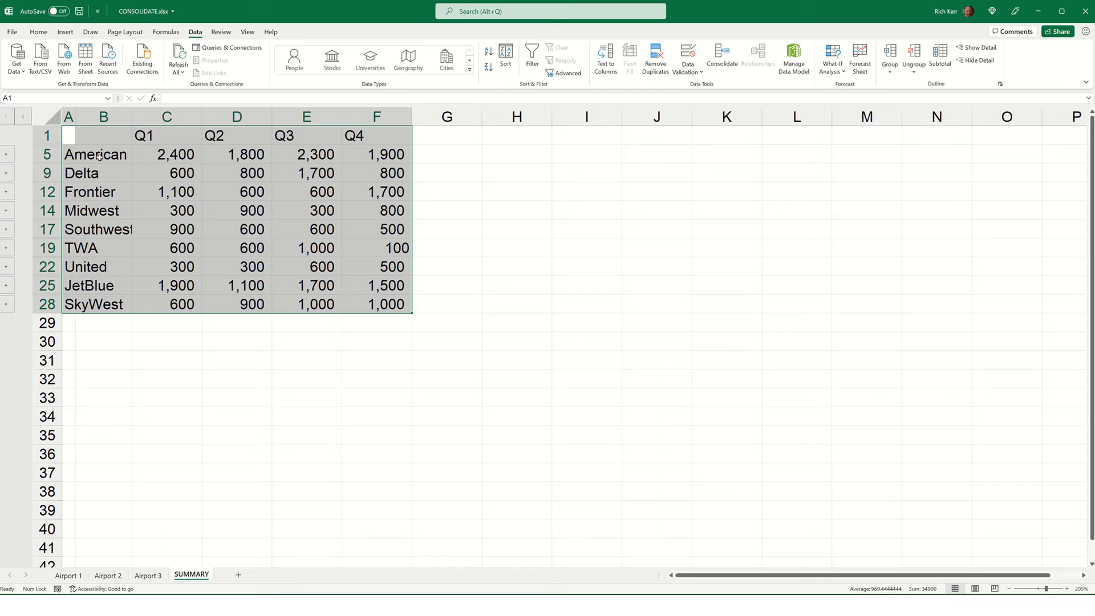
{"action": "left_click", "coordinate": [103, 154]}
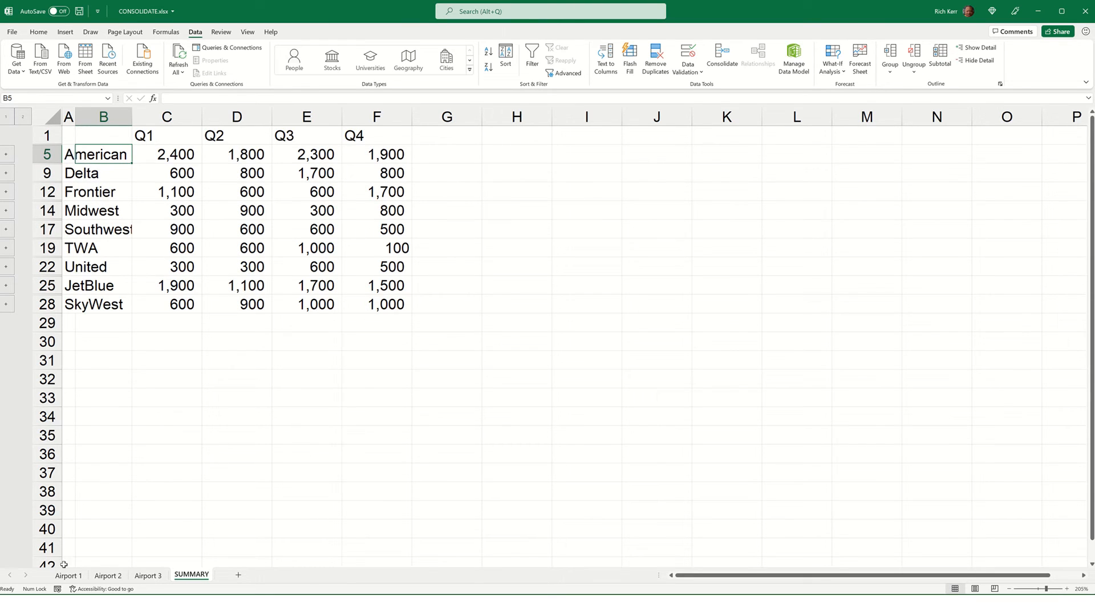
{"action": "left_click", "coordinate": [68, 575]}
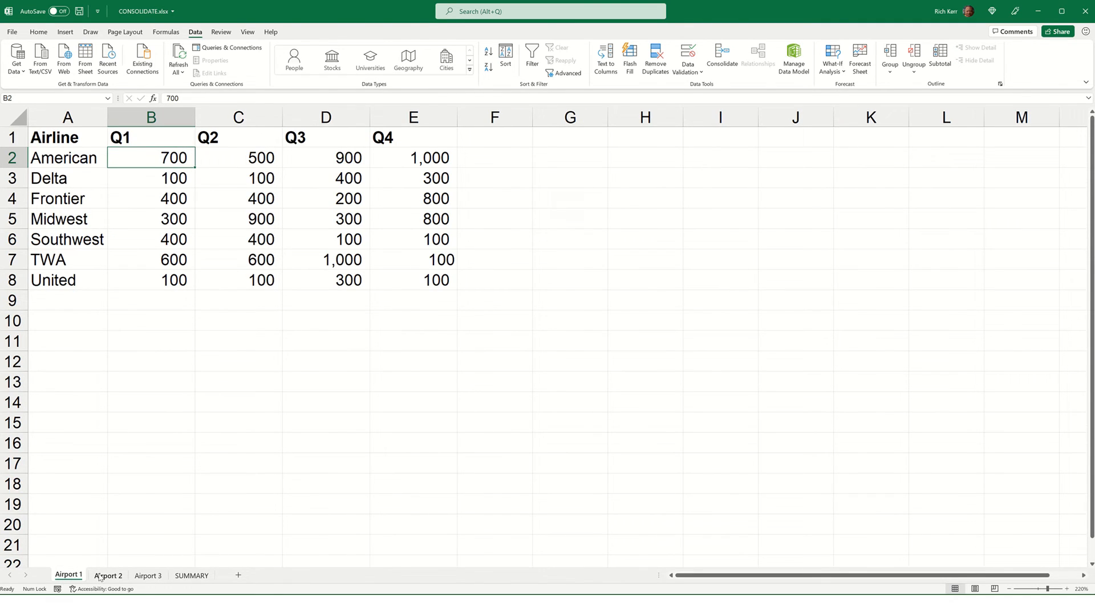
{"action": "left_click", "coordinate": [107, 575]}
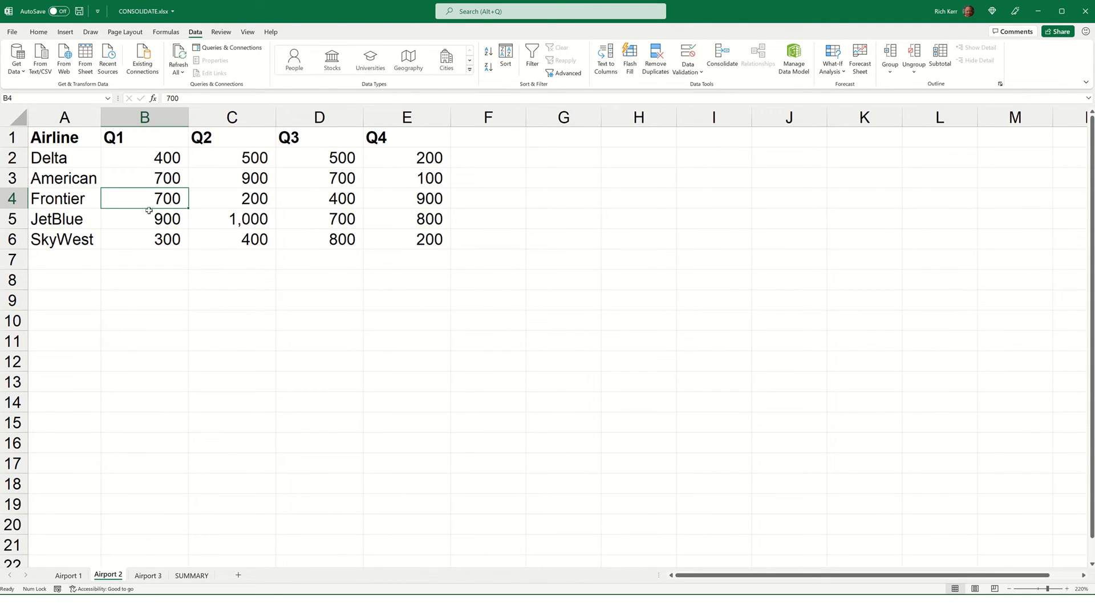
{"action": "mouse_move", "coordinate": [150, 177]}
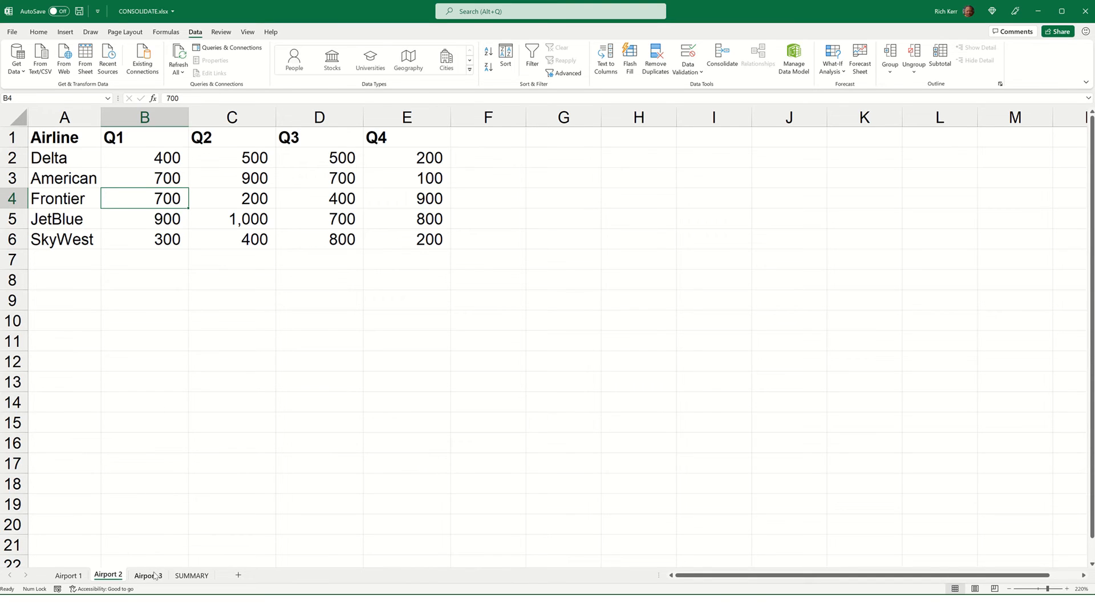
{"action": "left_click", "coordinate": [148, 575]}
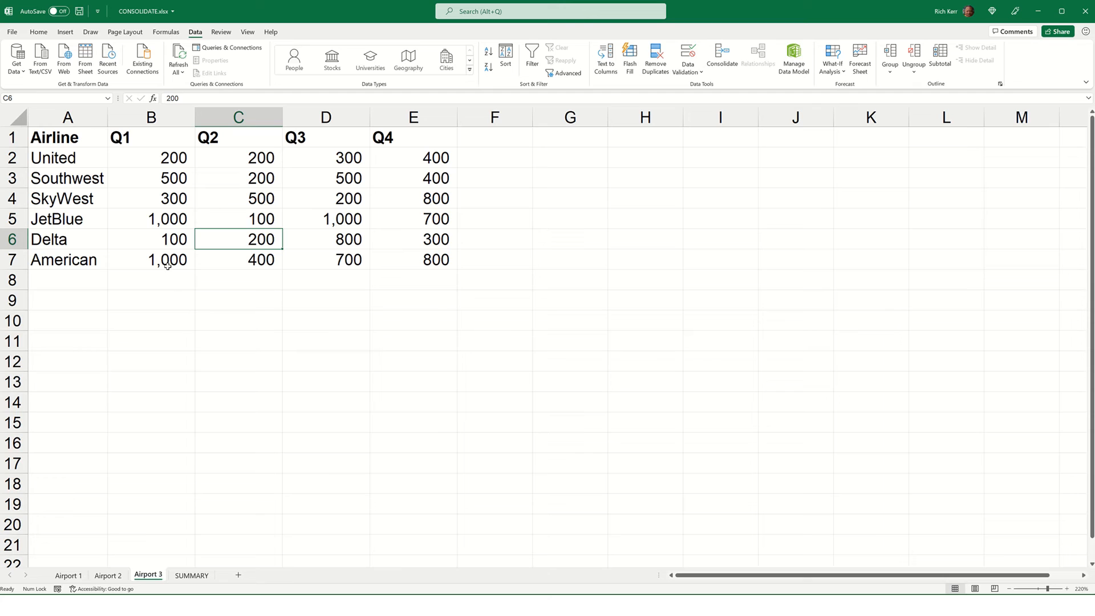
{"action": "left_click", "coordinate": [190, 575]}
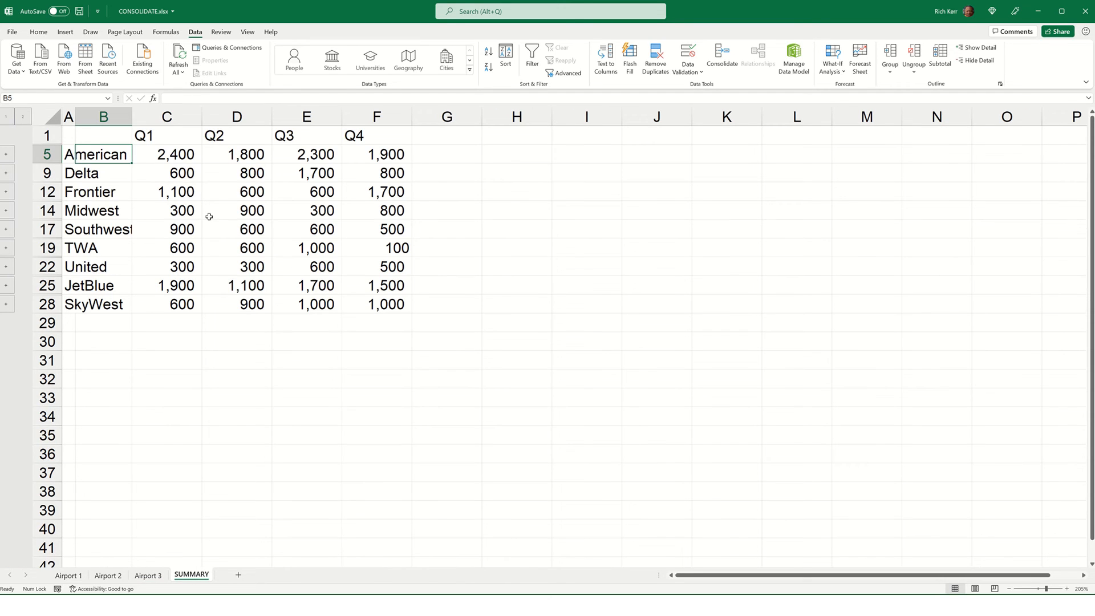
{"action": "mouse_move", "coordinate": [164, 233]}
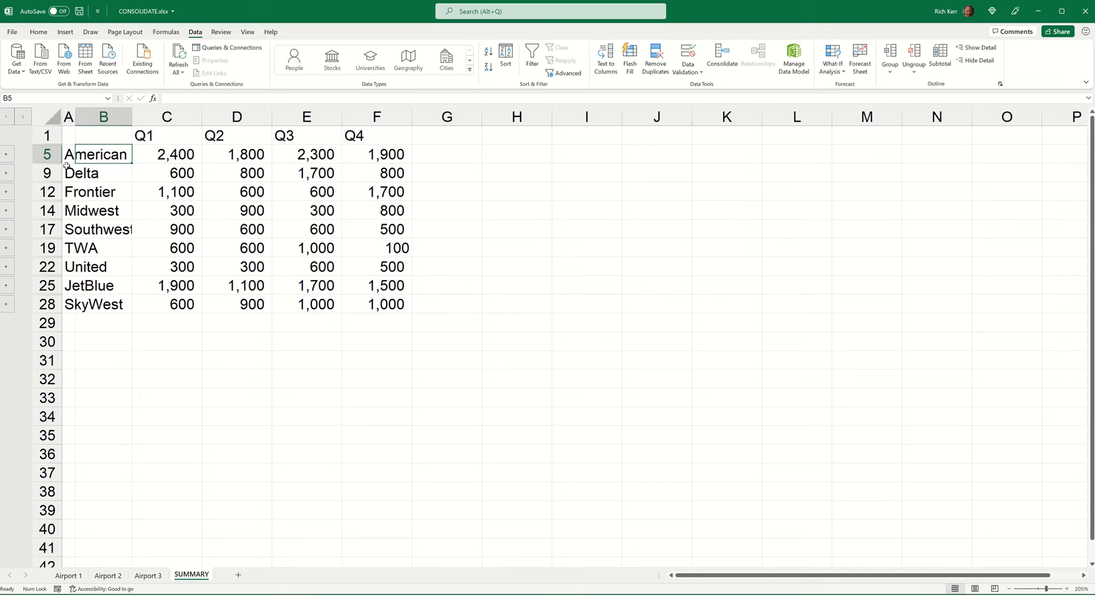
{"action": "mouse_move", "coordinate": [20, 159]}
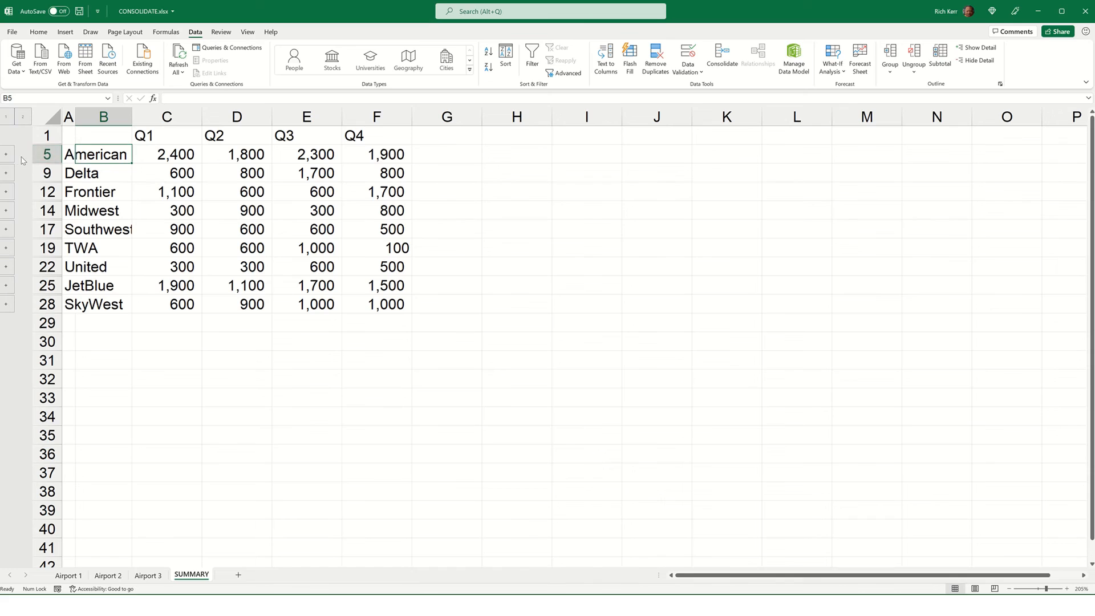
{"action": "mouse_move", "coordinate": [7, 160]}
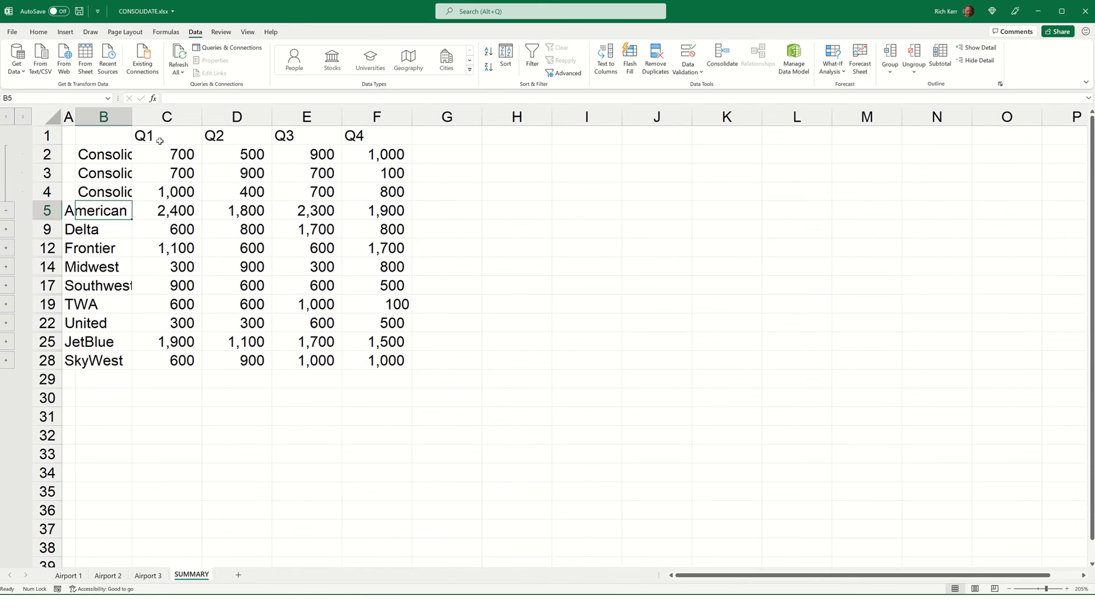
{"action": "left_click", "coordinate": [166, 154]}
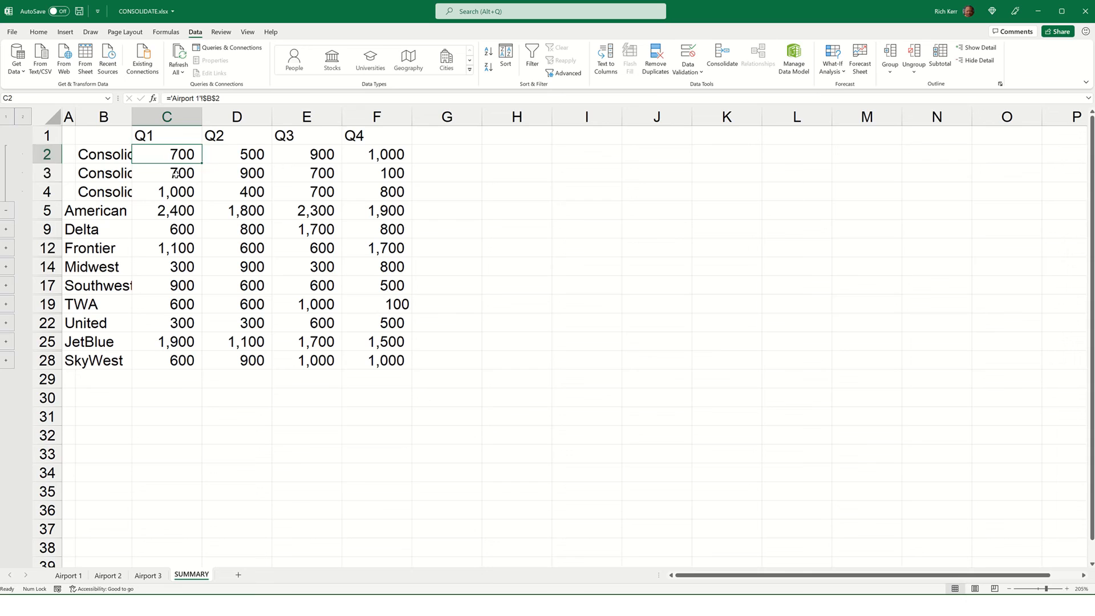
{"action": "left_click", "coordinate": [166, 192]}
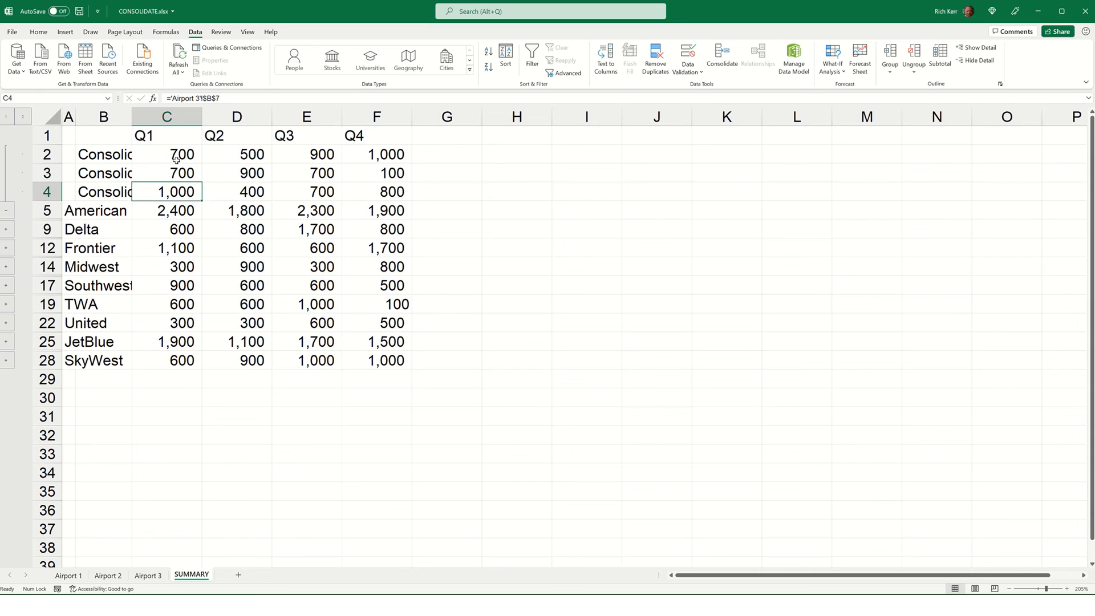
{"action": "left_click", "coordinate": [166, 172]}
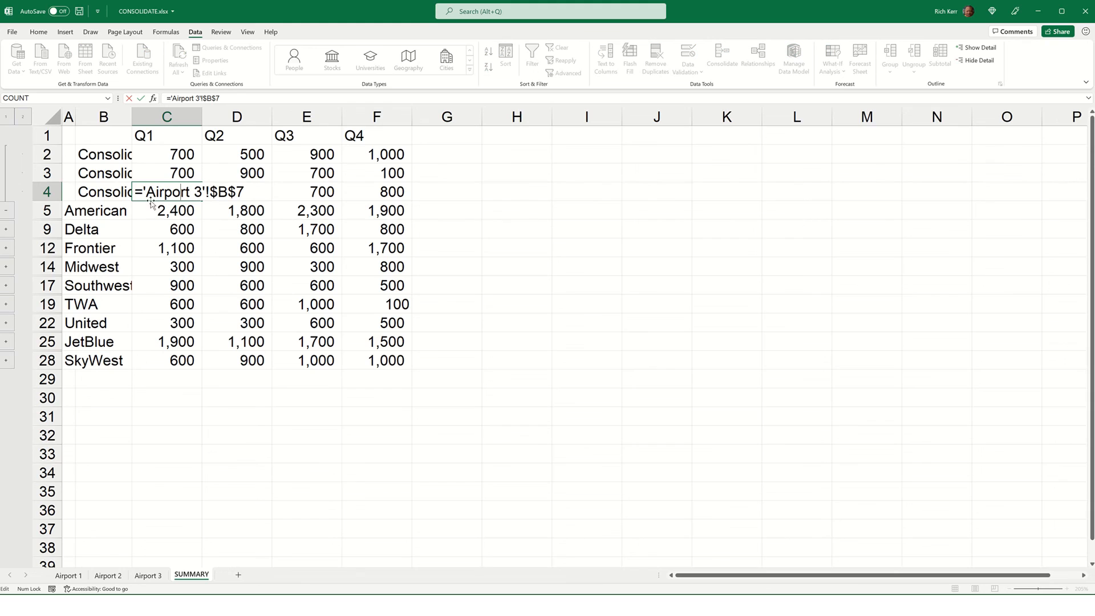
{"action": "key", "text": "Return"}
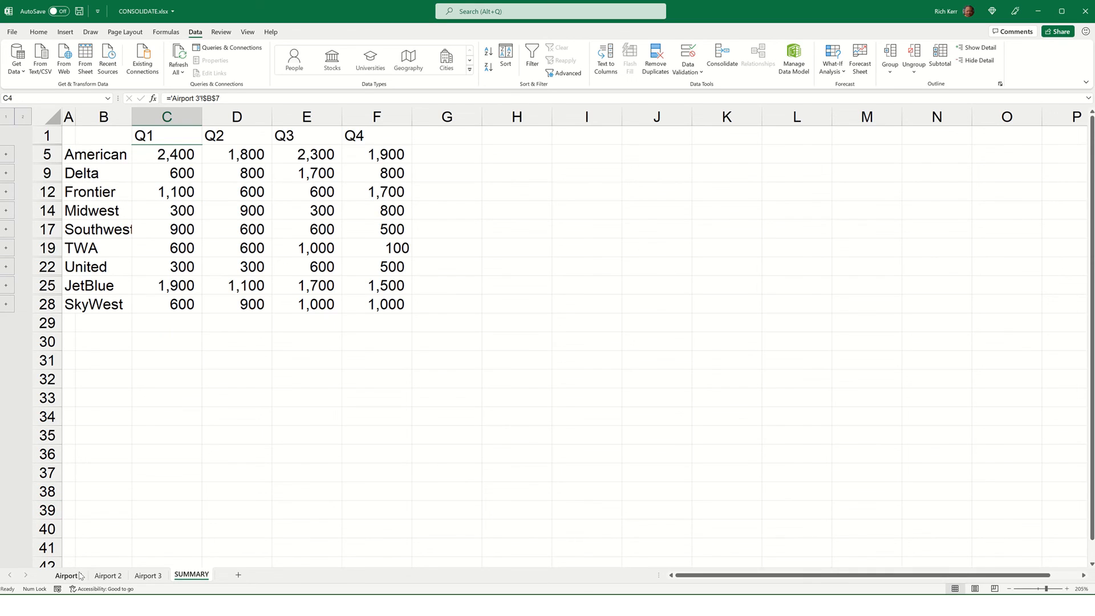
Change American's Q1 on Airport 1 to 2000 so SUMMARY's American Q1 total becomes 3,700.
{"action": "left_click", "coordinate": [66, 575]}
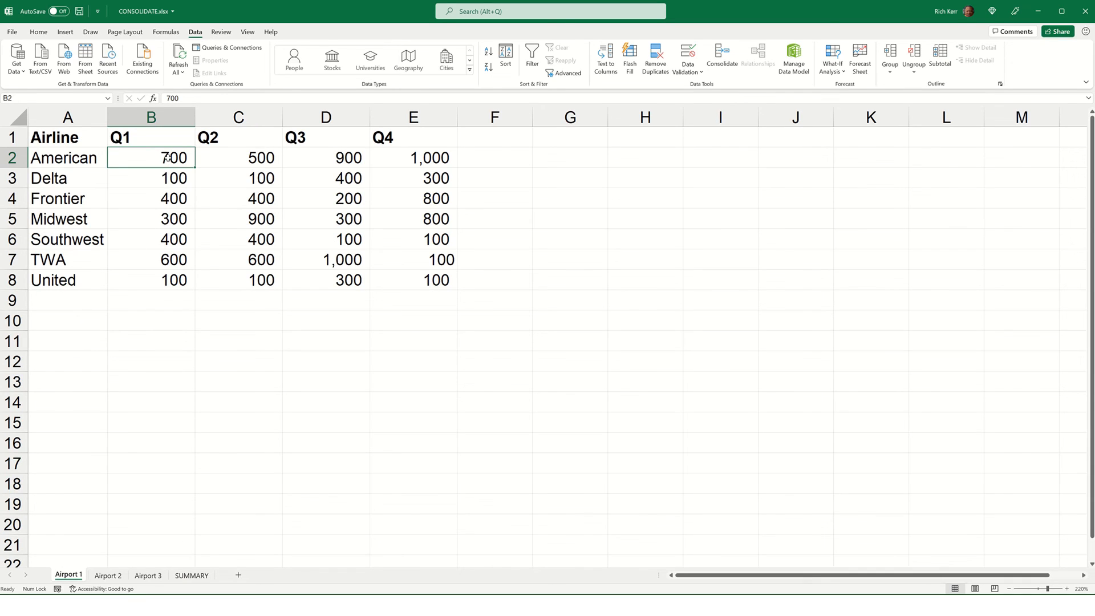
{"action": "type", "text": "2000"}
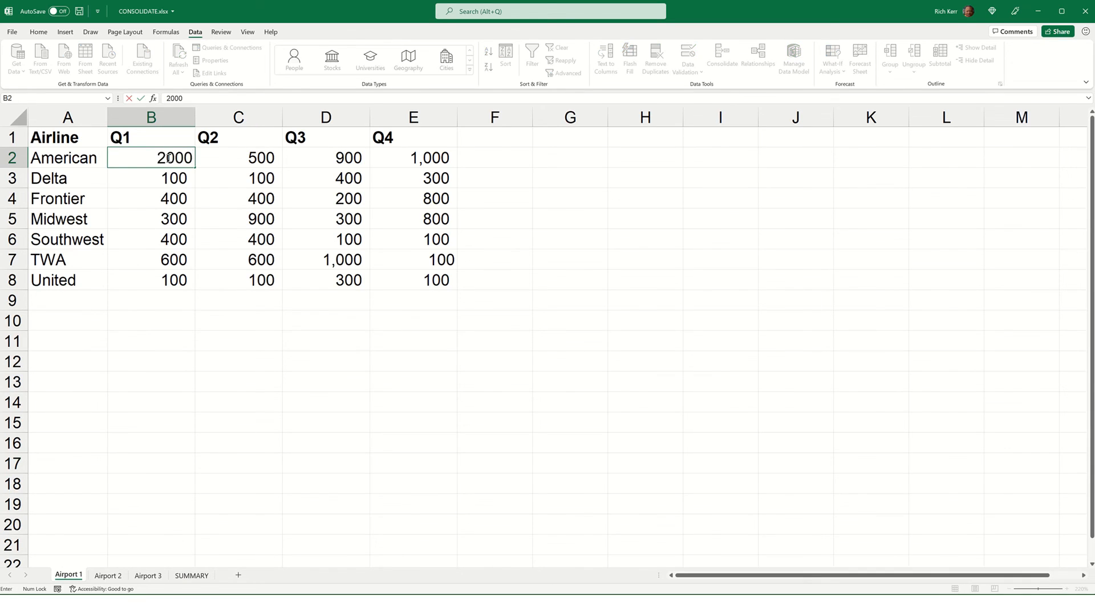
{"action": "key", "text": "Return"}
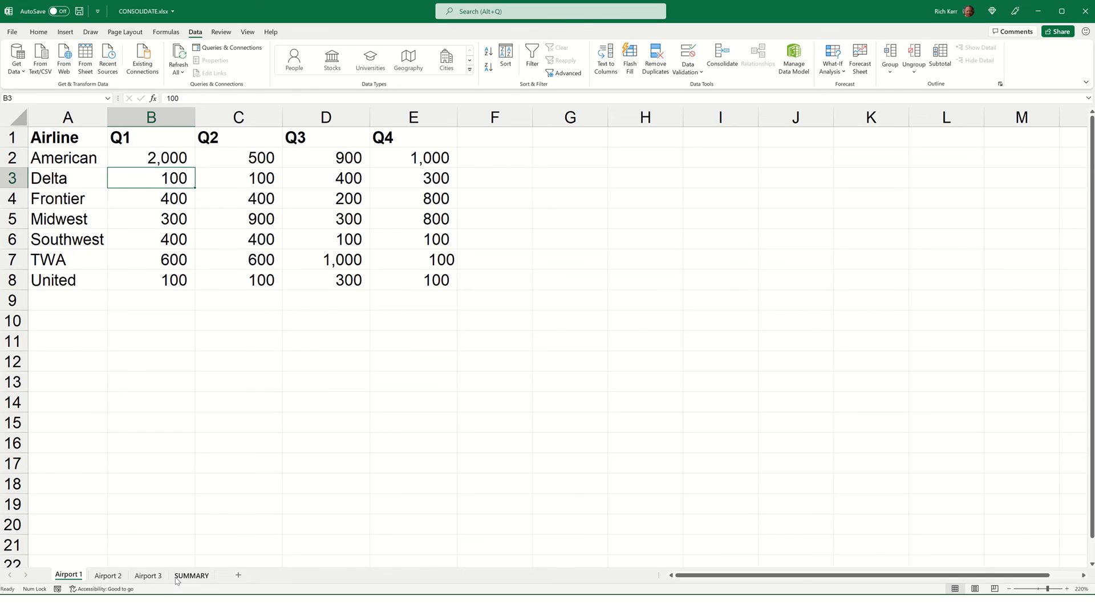
{"action": "left_click", "coordinate": [191, 575]}
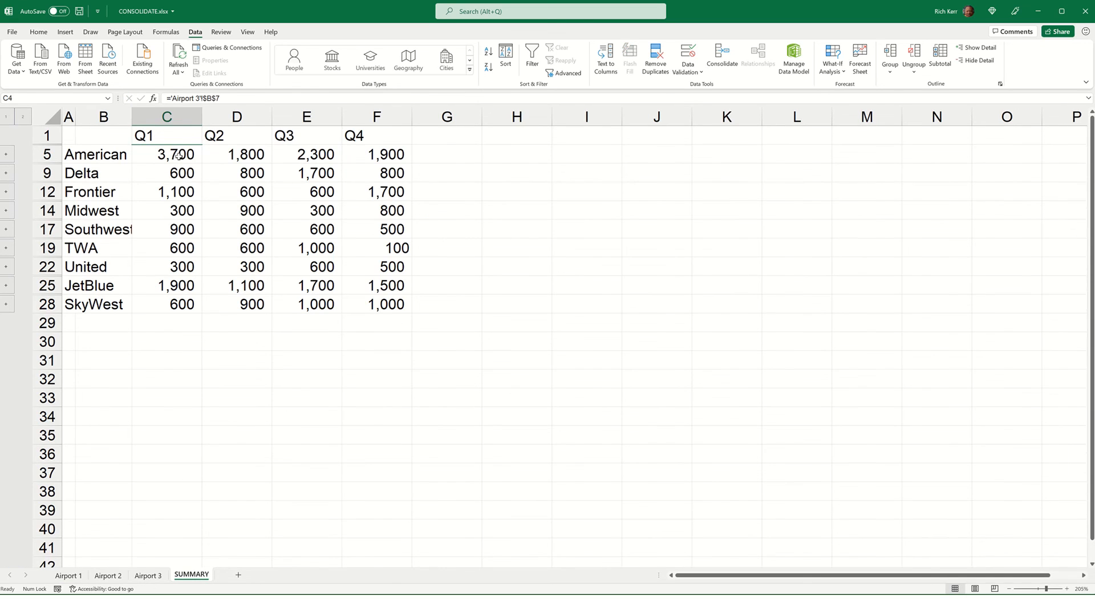